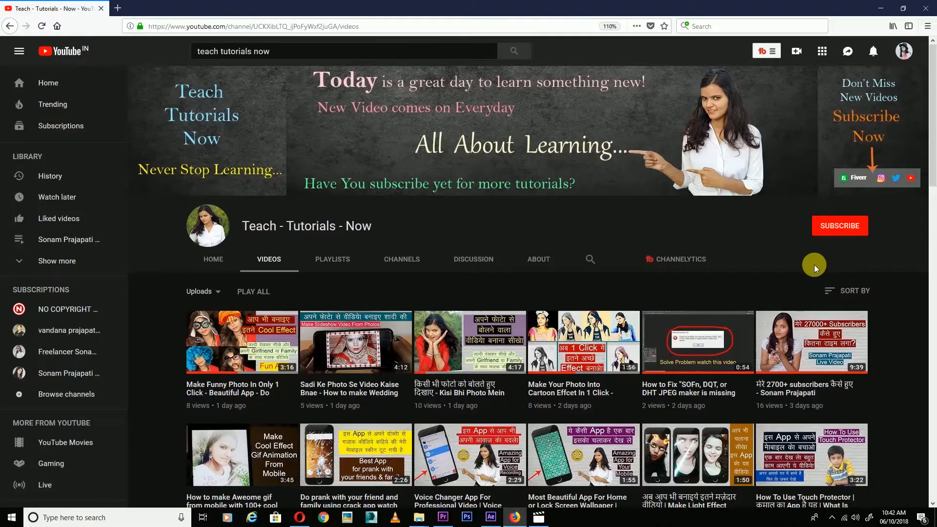
Subscribe to the Teach - Tutorials - Now channel, then return to the Premiere project.
click(839, 226)
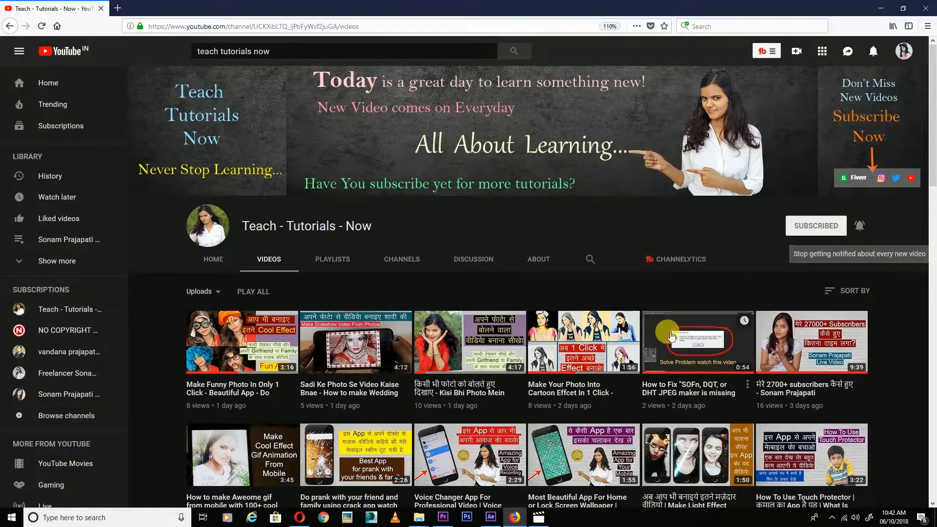
click(442, 517)
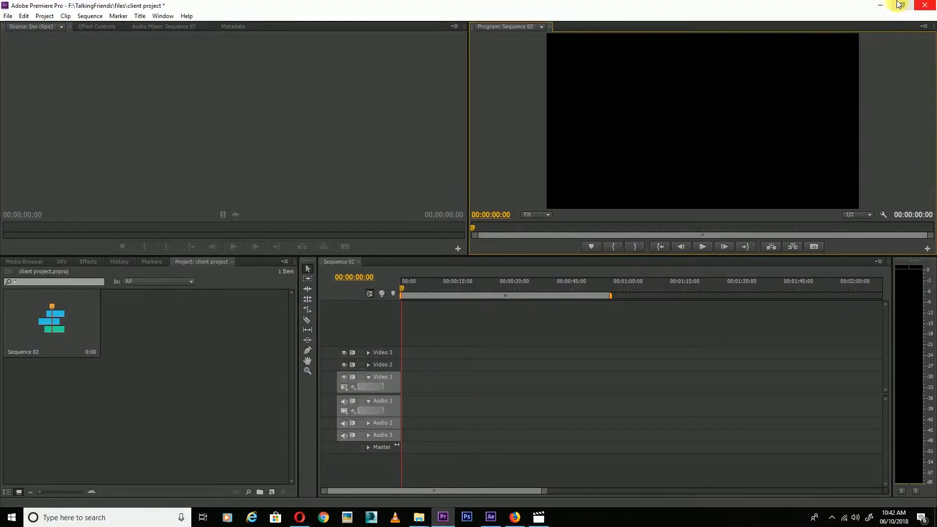
Minimize Premiere and open the desktop premiere folder to bring its ten photos in.
click(879, 5)
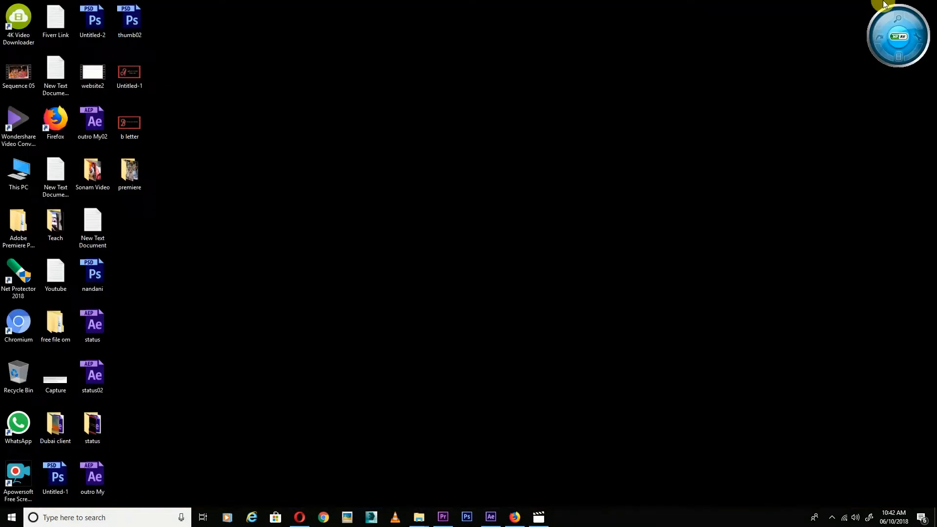
click(128, 171)
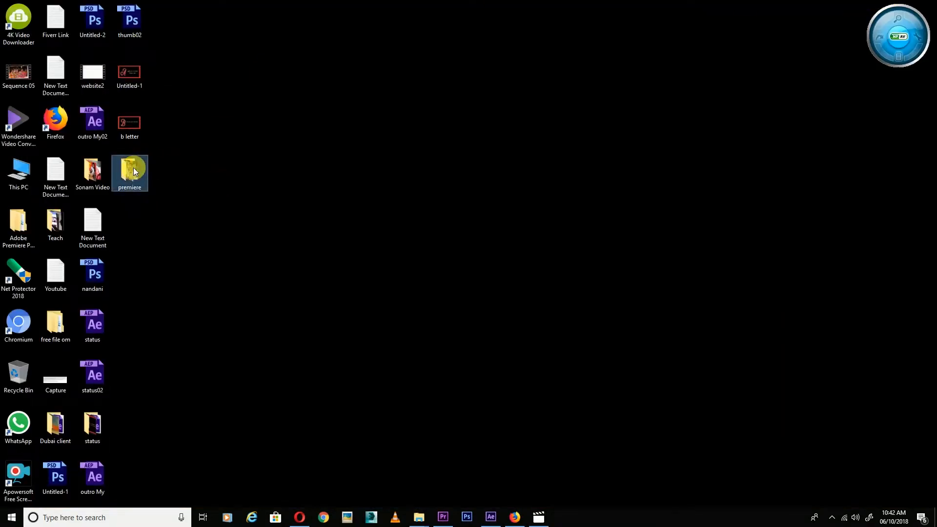
double_click(129, 170)
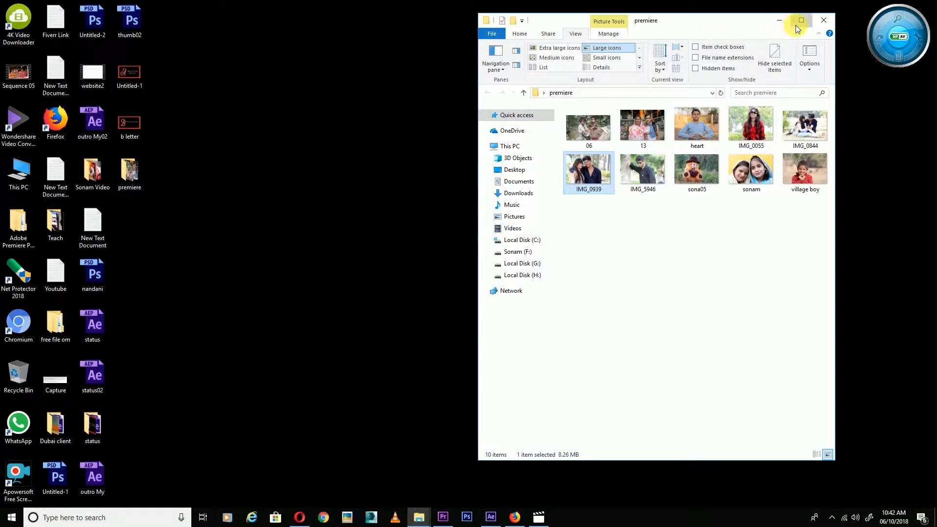
click(801, 21)
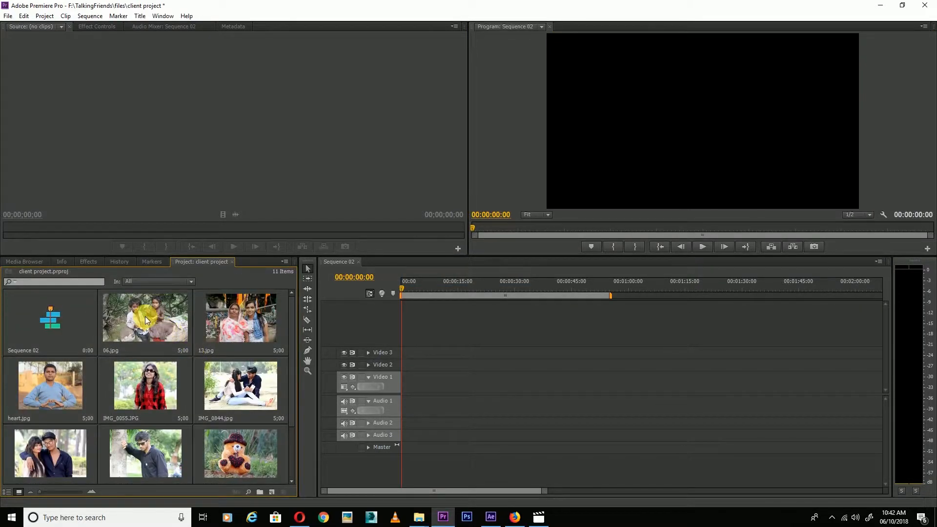
Place 06.jpg at the start of the Video 1 track as a five-second clip.
drag(145, 318, 410, 381)
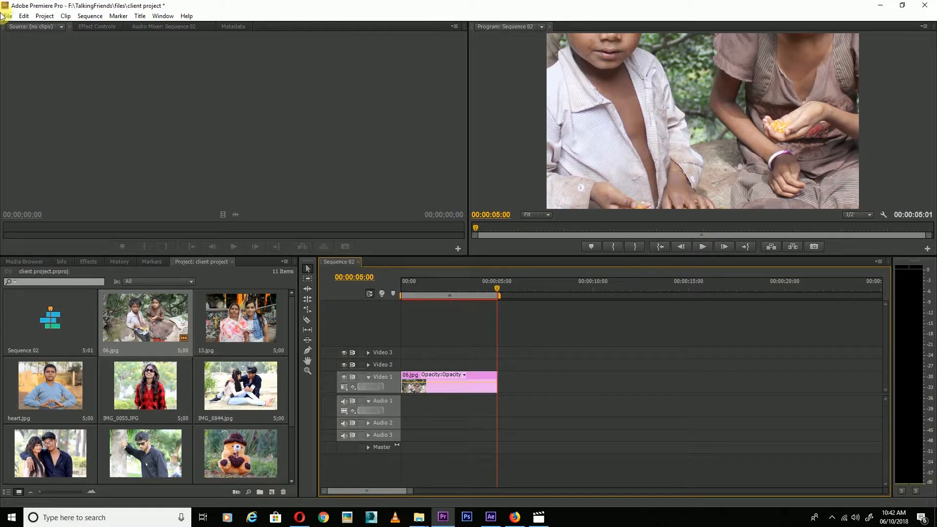
click(23, 16)
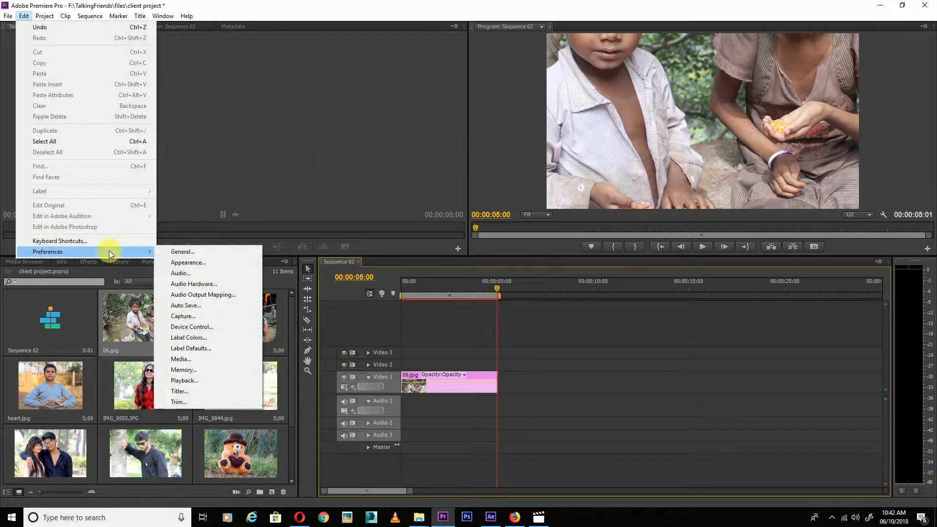
mouse_move(179, 402)
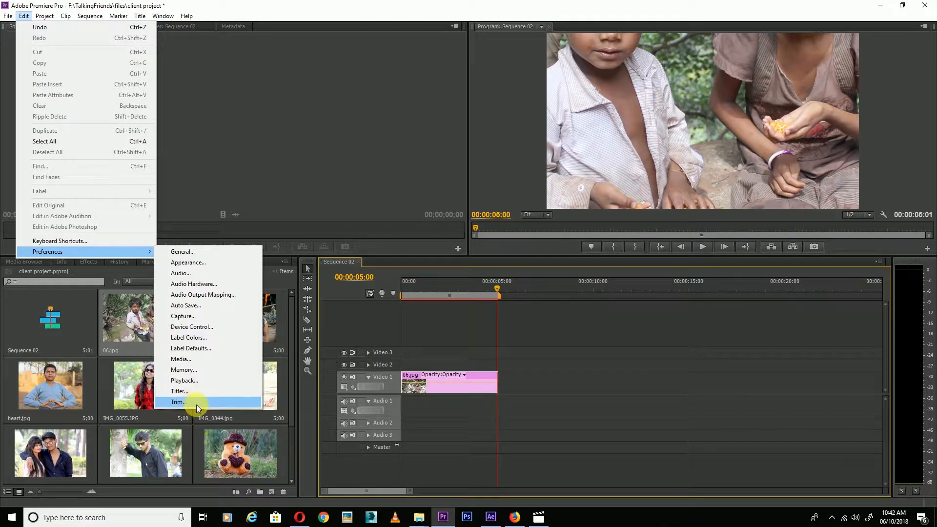
mouse_move(192, 406)
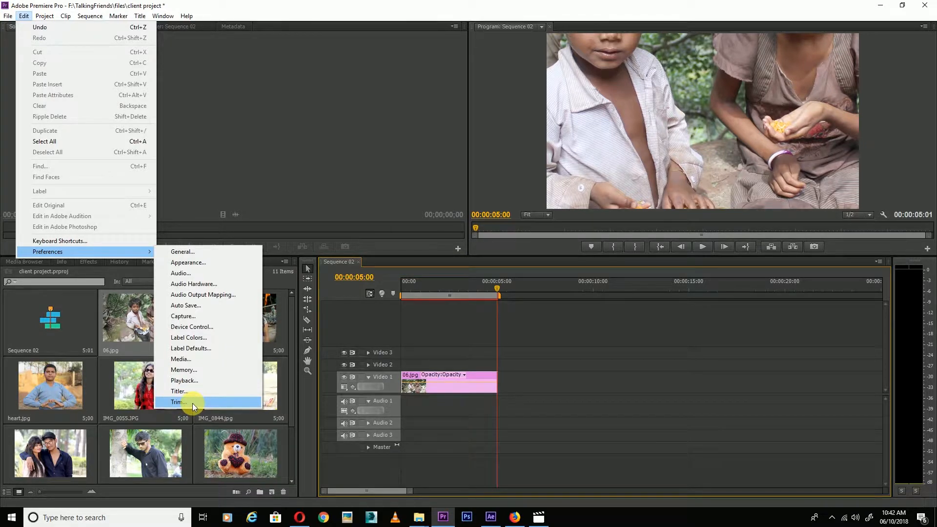
click(178, 402)
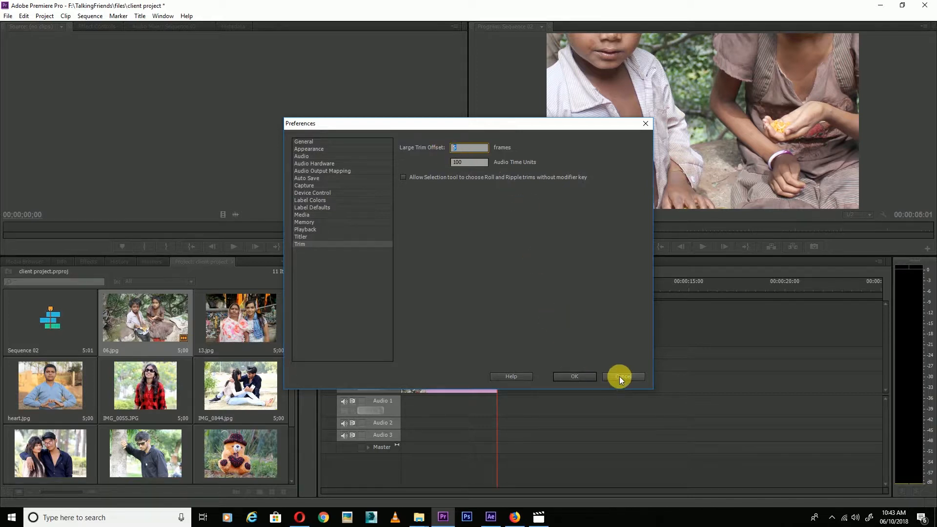
click(623, 376)
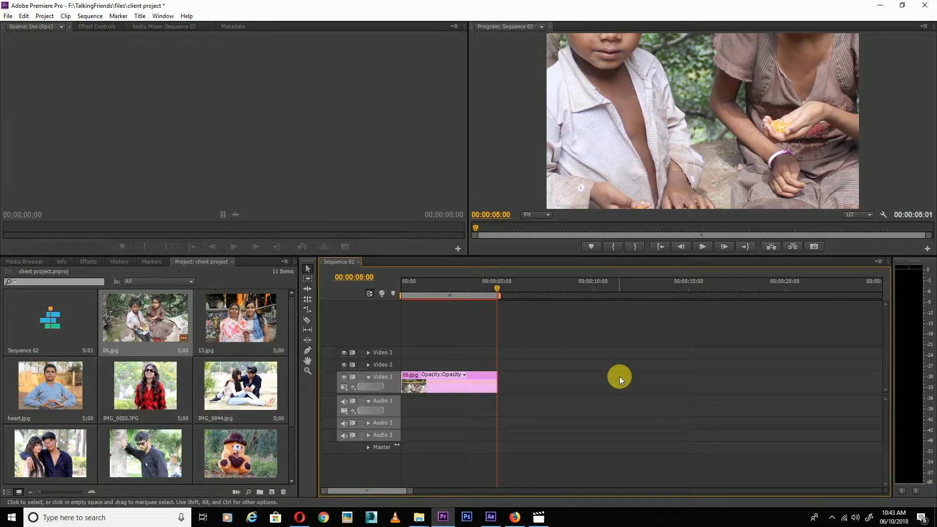
Scroll the Project panel and scrub through the ten-photo sequence on Video 1.
scroll(down, 3)
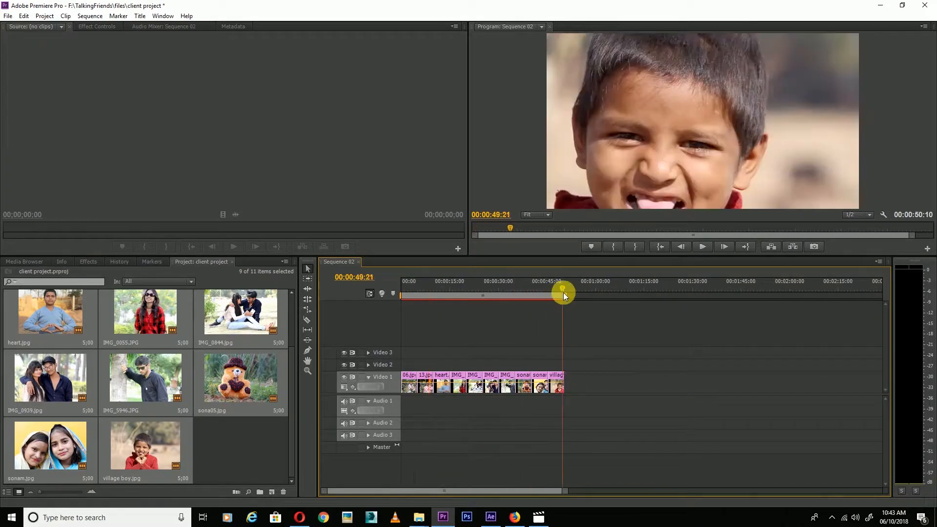
drag(562, 295, 410, 295)
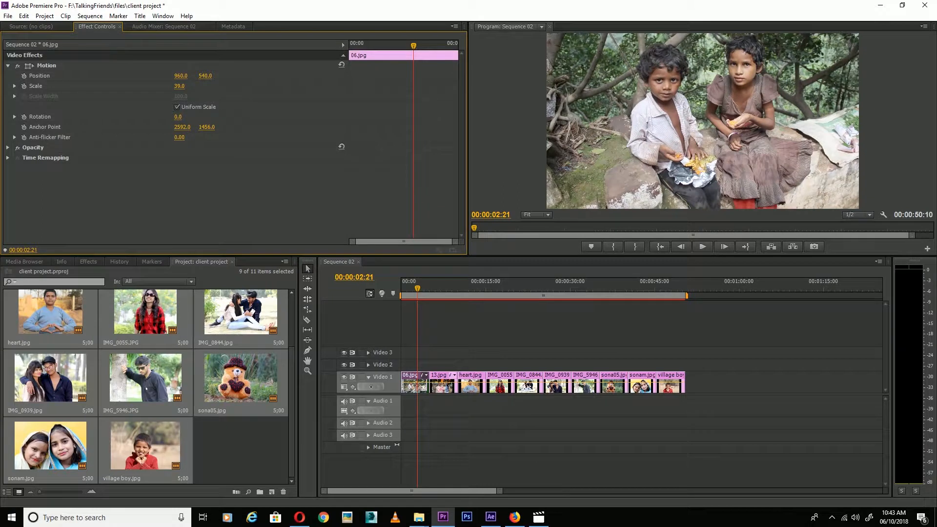
Scrub the 06.jpg clip's Motion Scale value to 40 in Effect Controls.
drag(179, 85, 192, 98)
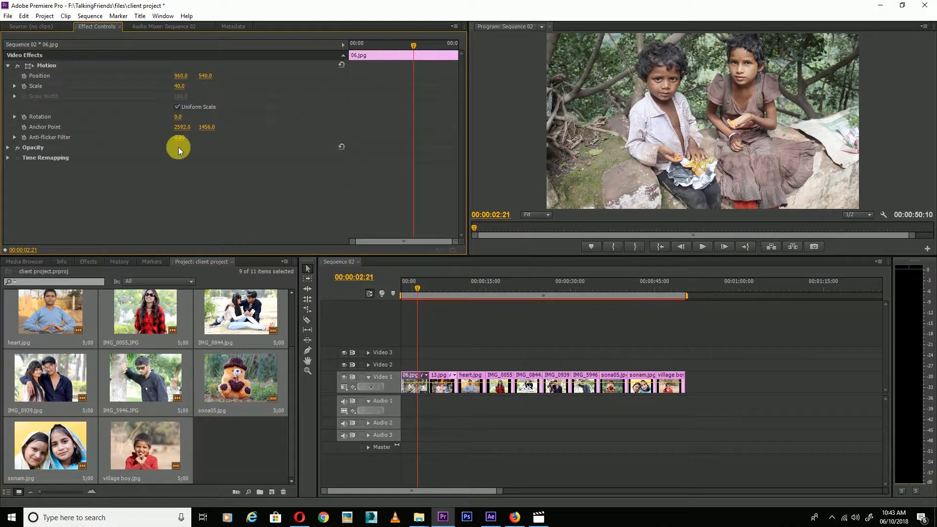
click(46, 65)
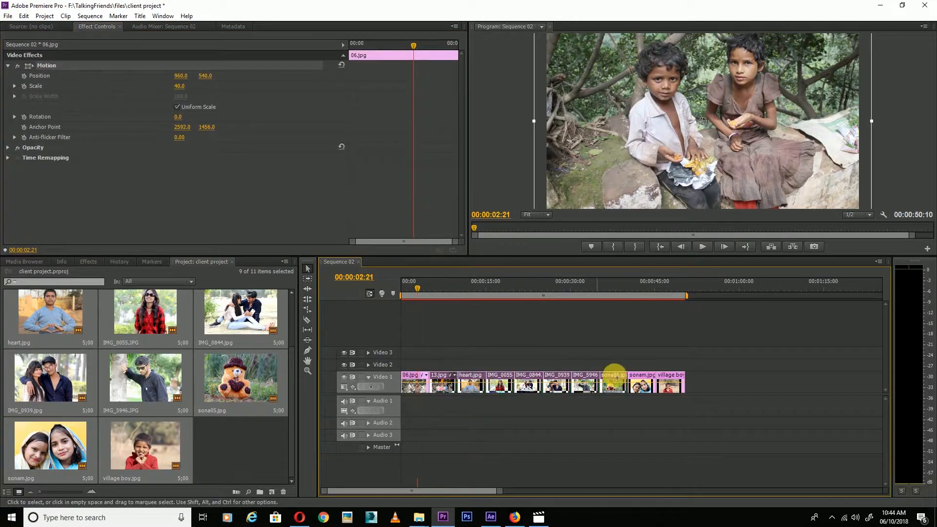
Preview the heart, 13.jpg and IMG_0055 photos and duplicate all clips onto Video 2.
drag(412, 295, 478, 295)
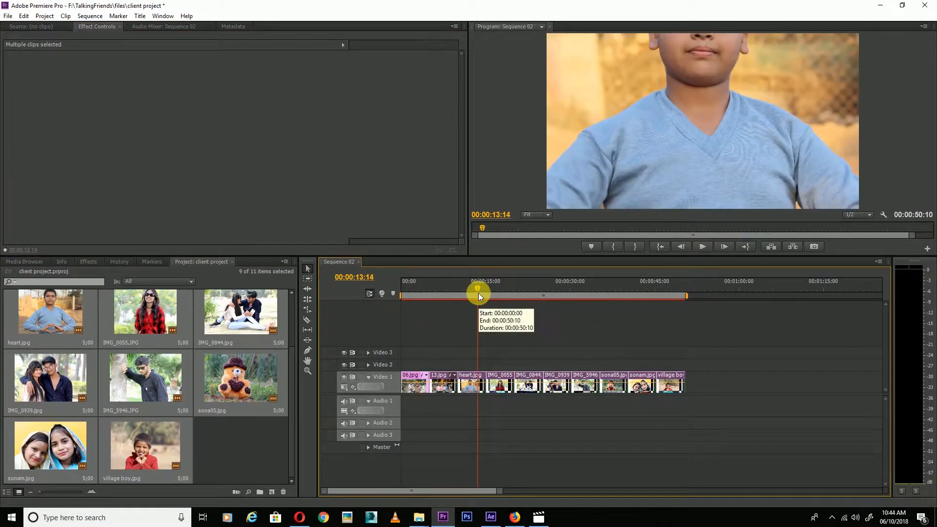
drag(479, 294, 451, 294)
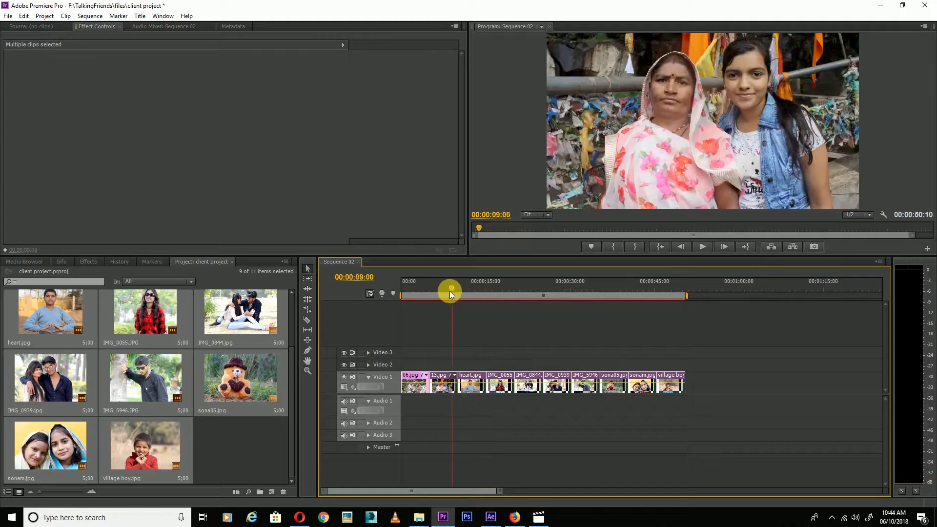
drag(450, 293, 511, 296)
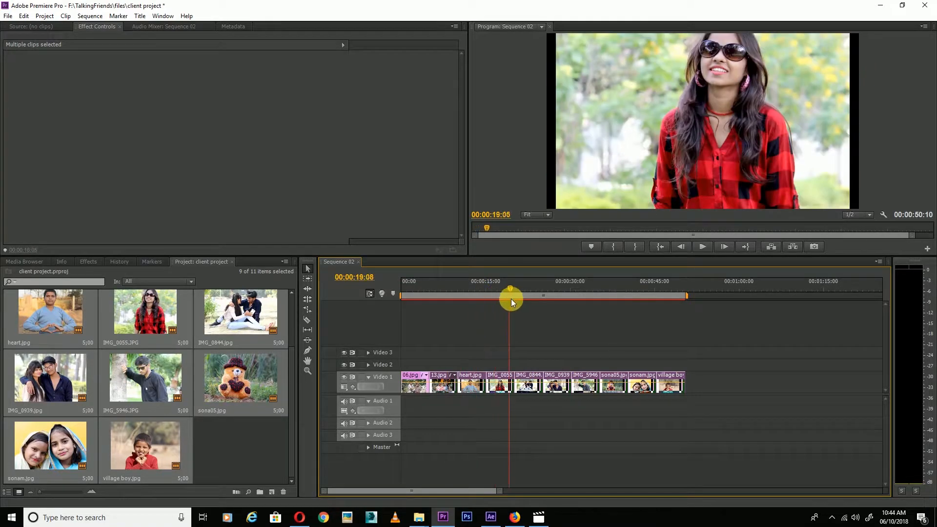
drag(509, 296, 607, 296)
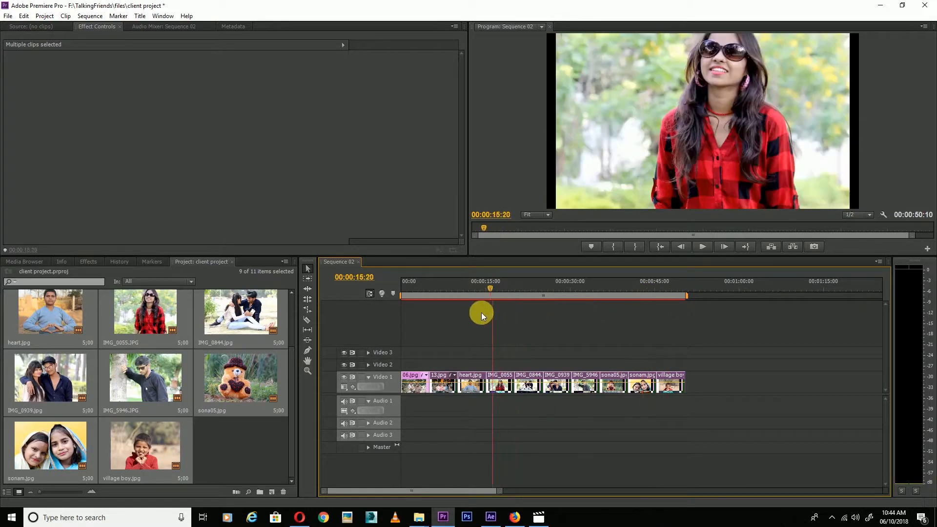
click(470, 375)
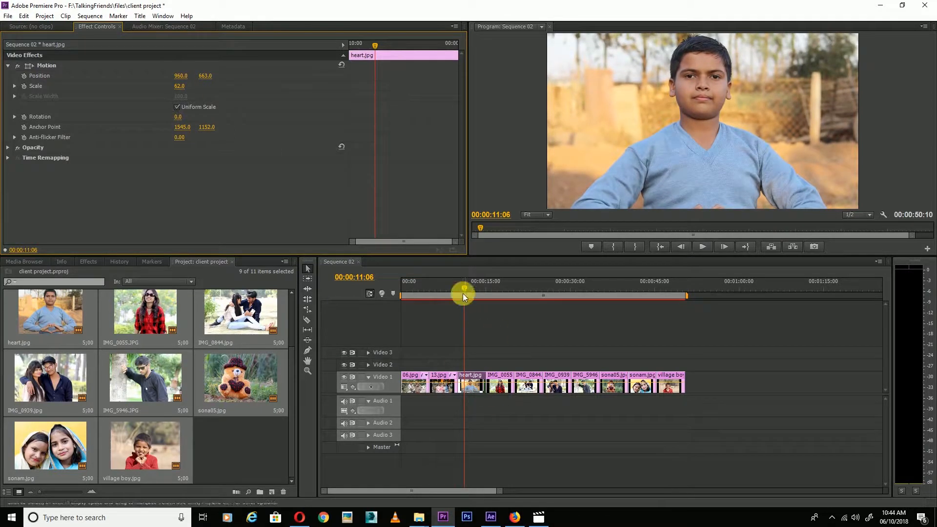
drag(463, 295, 511, 294)
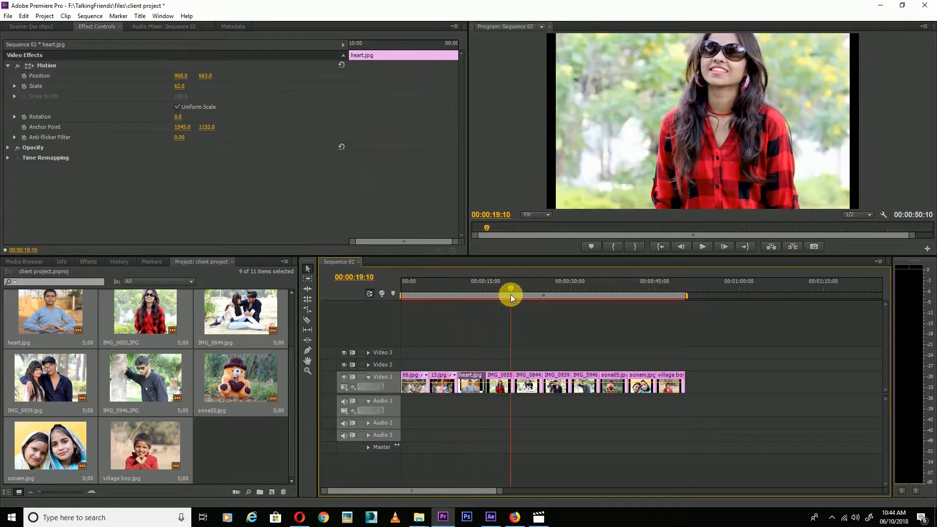
click(499, 383)
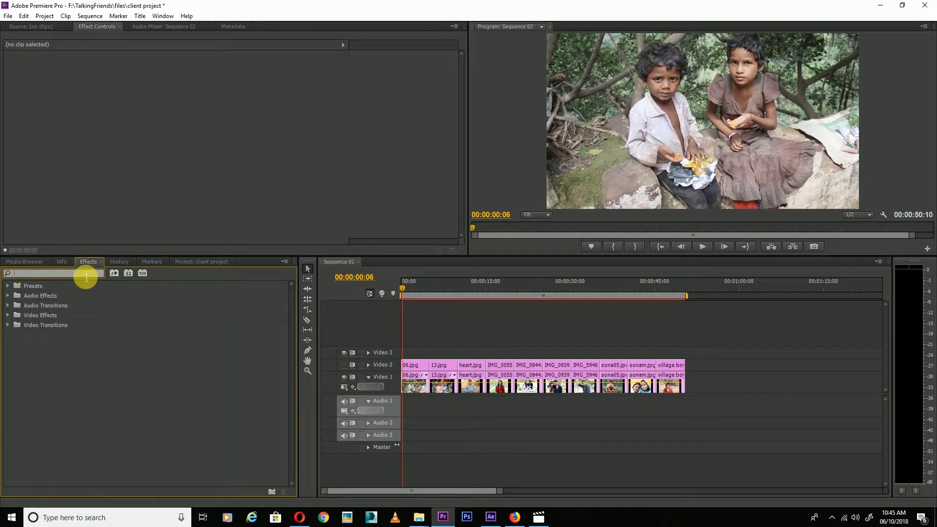
text(gau)
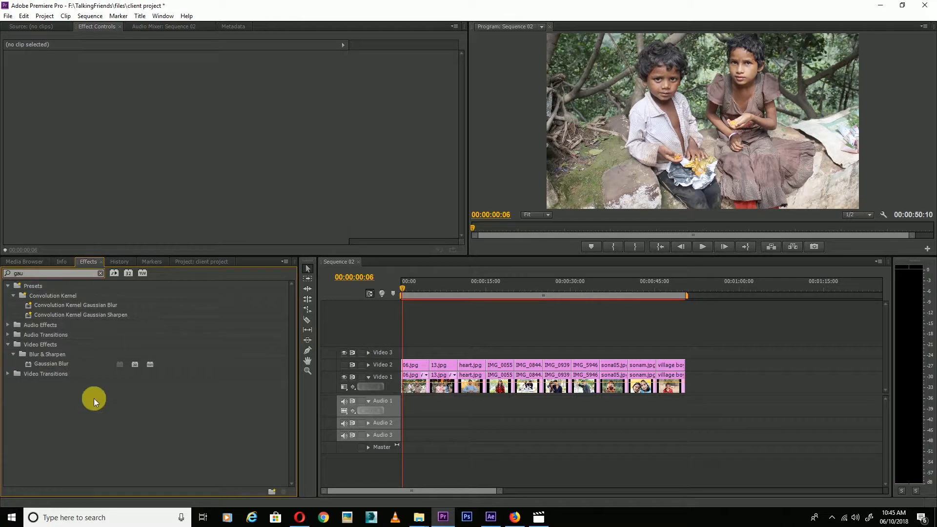
click(414, 387)
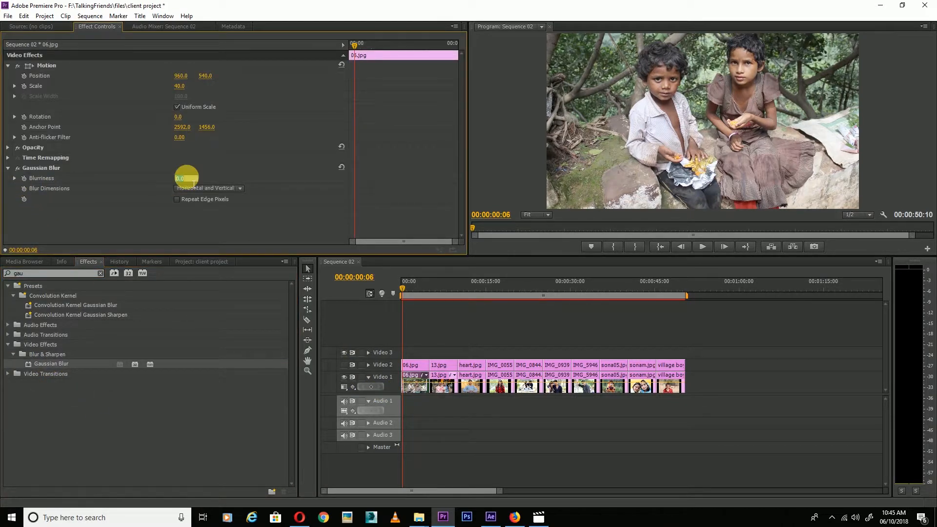
text(200)
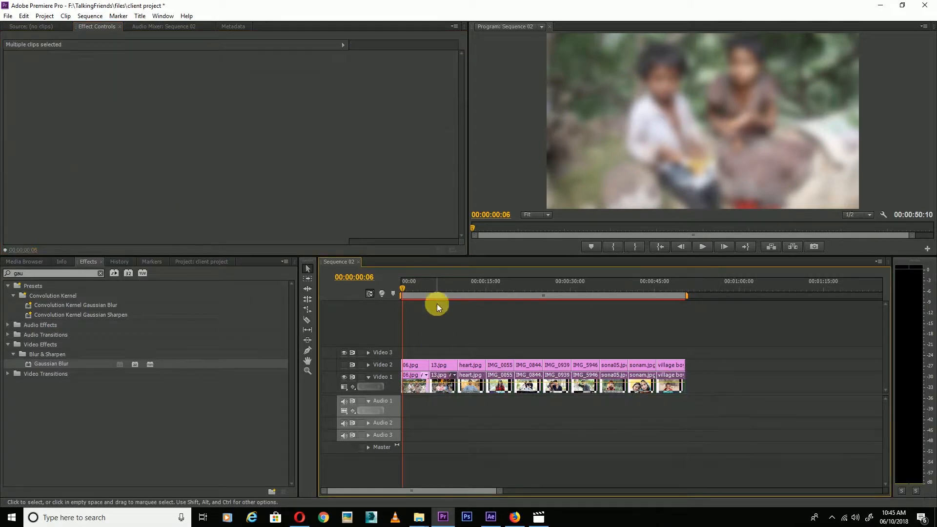
drag(436, 296, 444, 295)
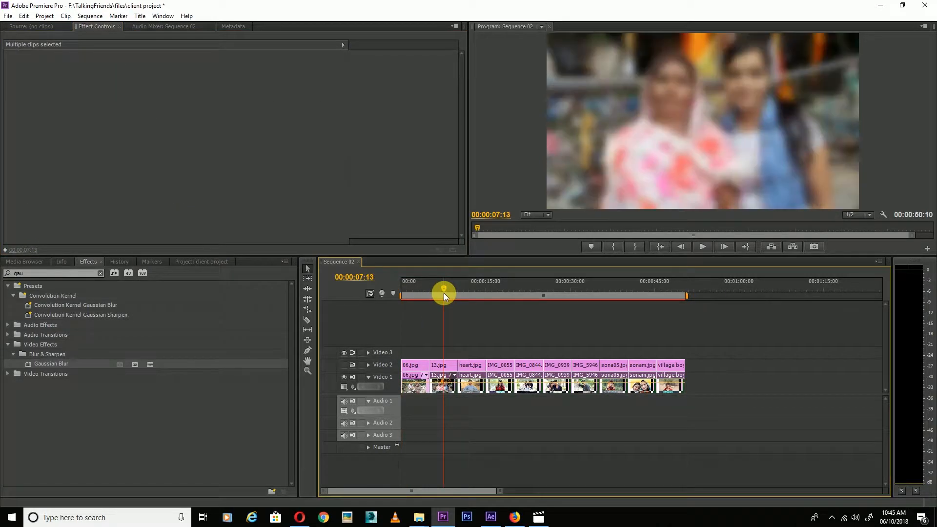
drag(443, 294, 655, 293)
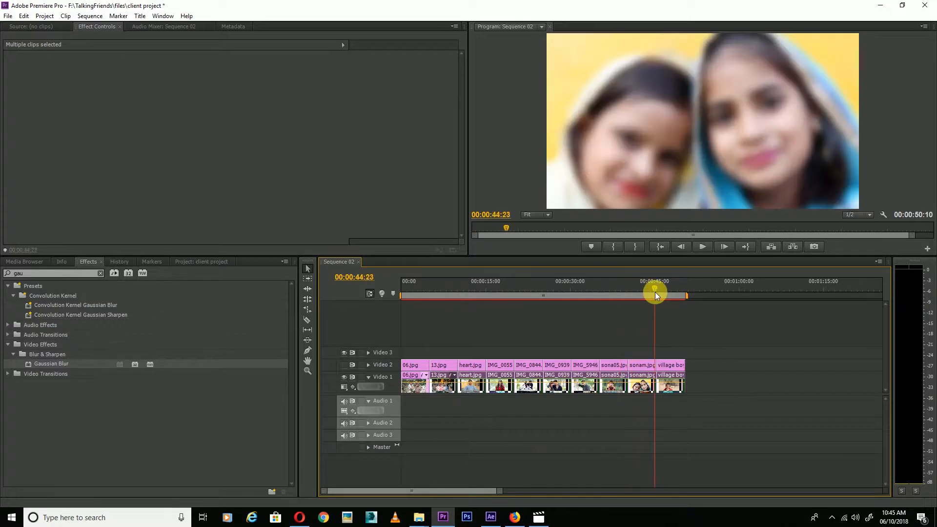
key(ctrl+s)
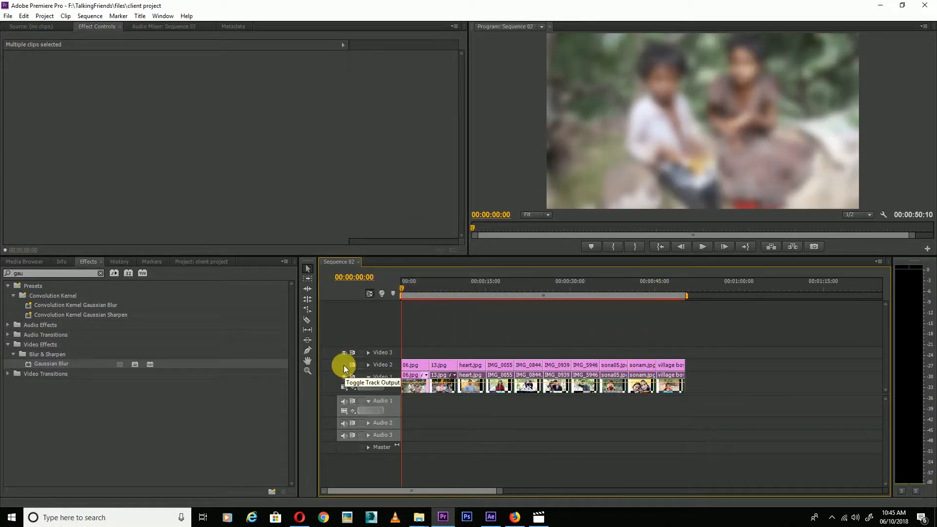
Turn Video 2 output back on and set the top 06.jpg clip's Scale to 30.
click(344, 352)
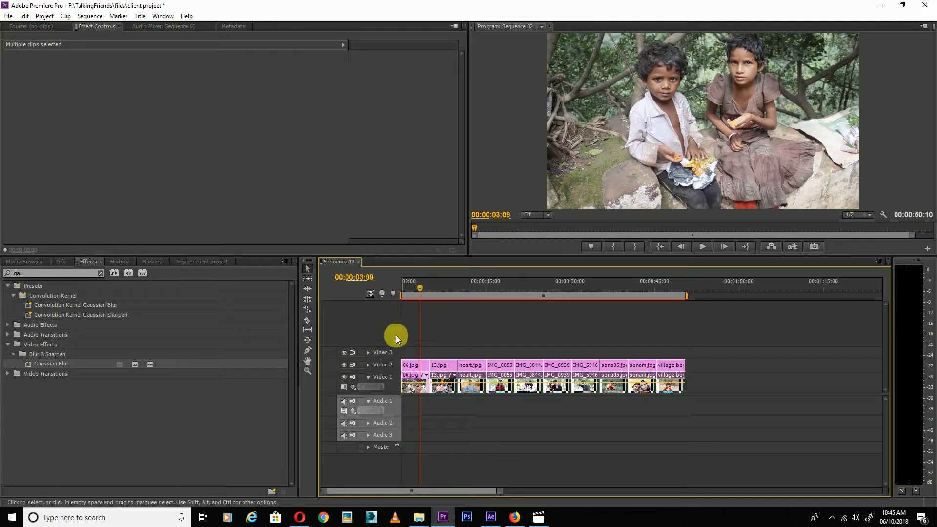
click(413, 365)
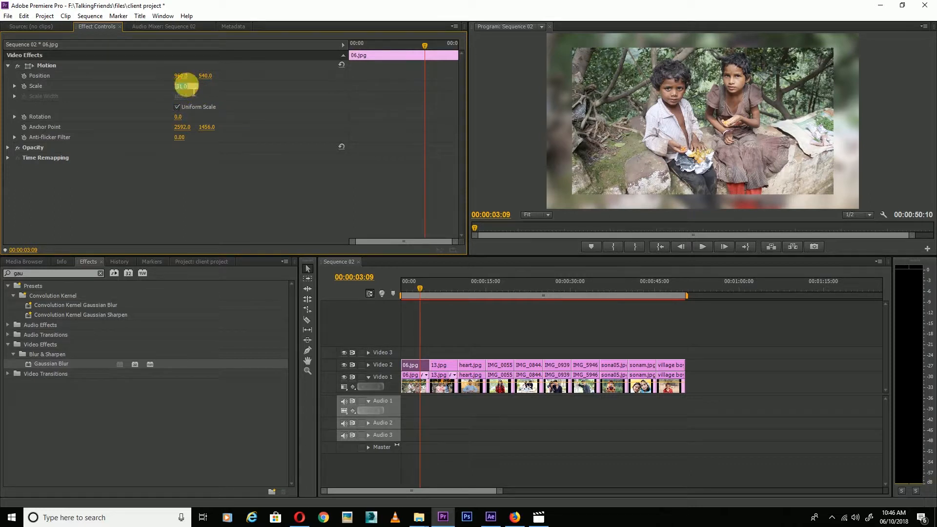
text(30)
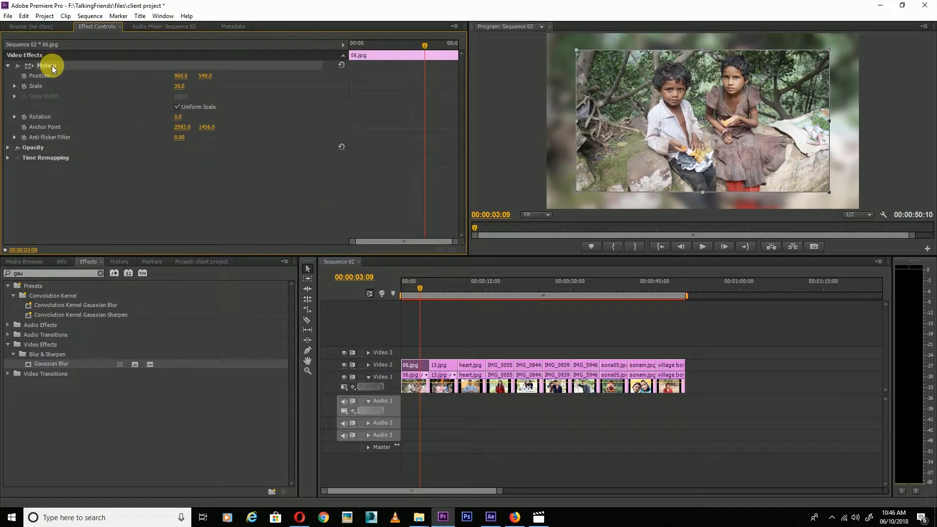
mouse_move(477, 405)
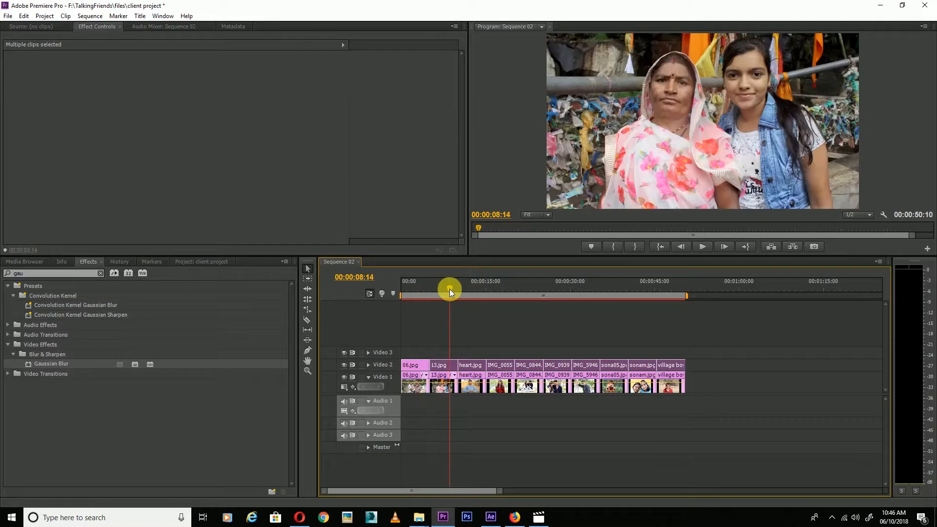
mouse_move(450, 292)
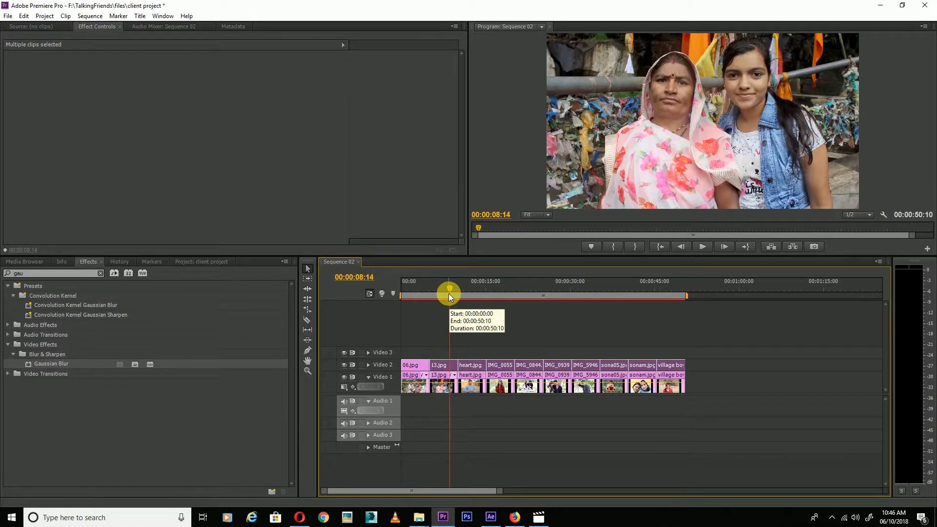
Return to the sequence start, save the project, and search Effects for 'rad'.
click(659, 246)
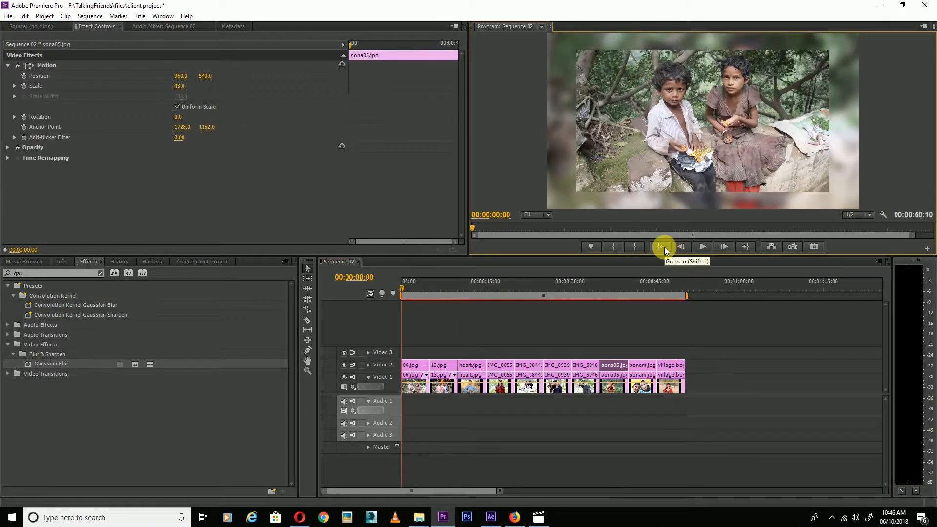
key(ctrl+s)
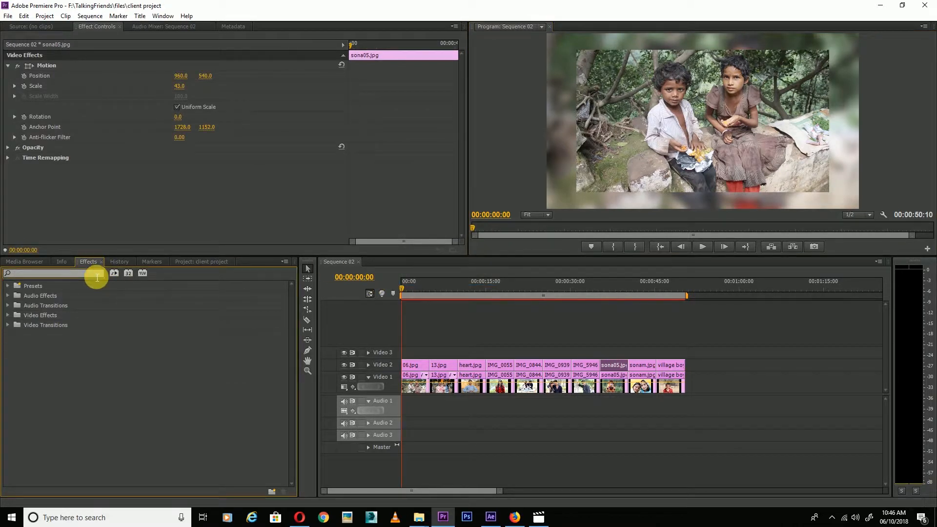
text(rad)
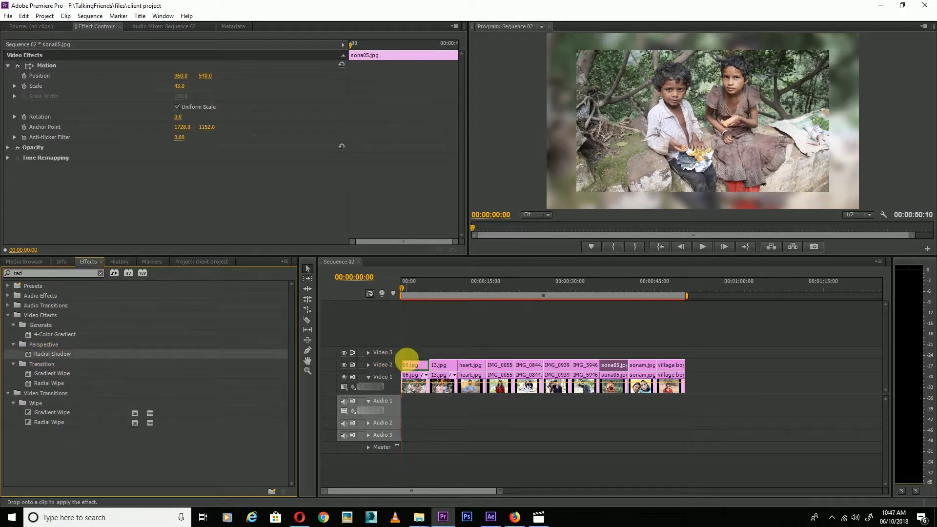
Apply Radial Shadow to 06.jpg with white shadow colour and light source 2000.
click(412, 365)
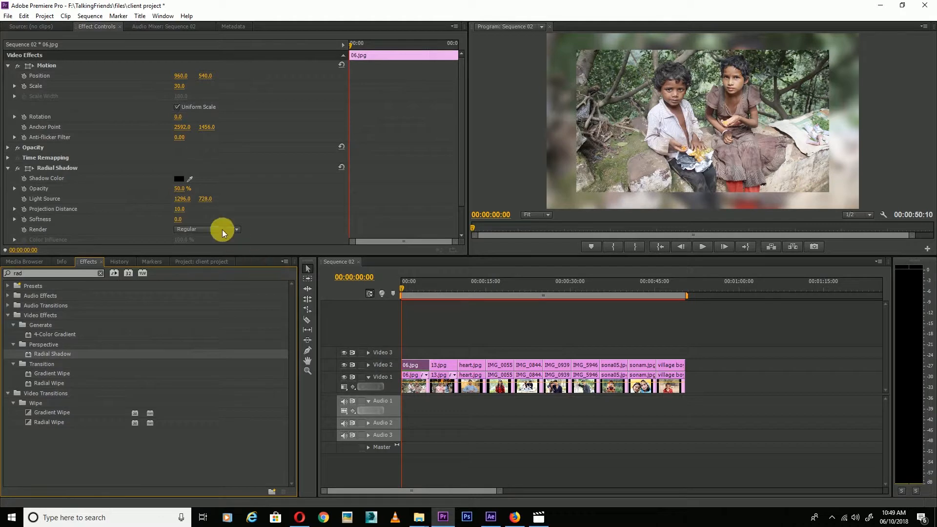
click(206, 229)
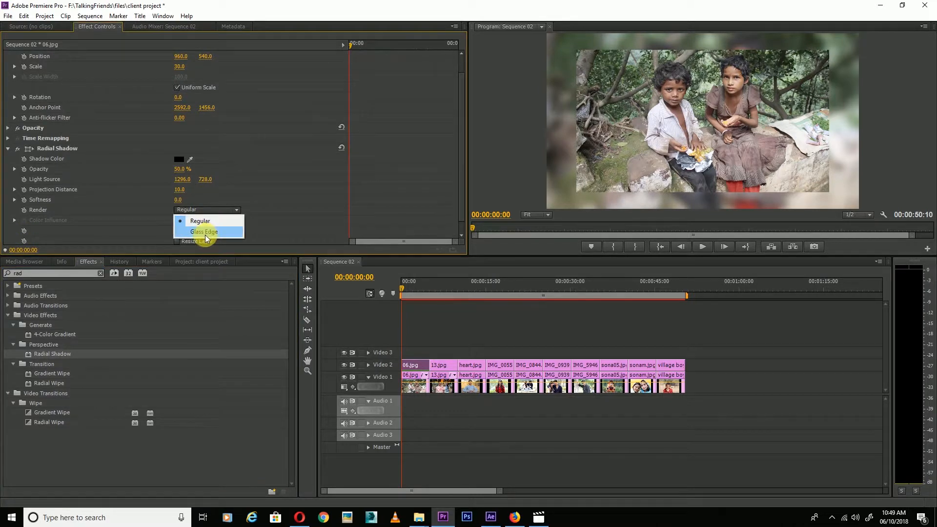
click(200, 221)
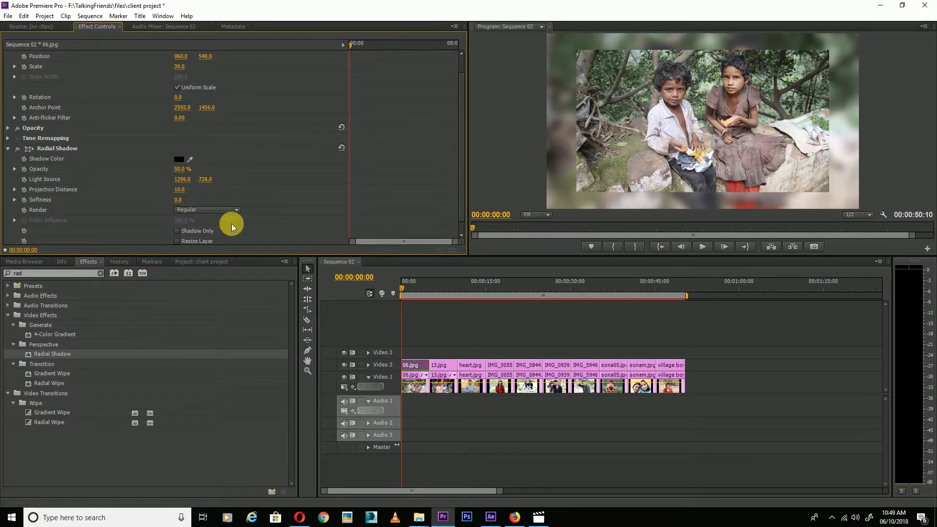
scroll(down, 3)
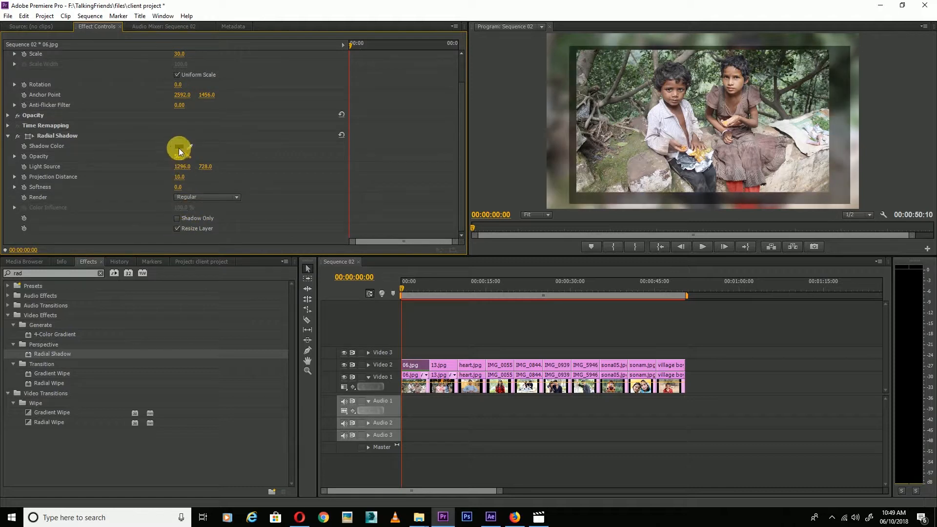
click(179, 147)
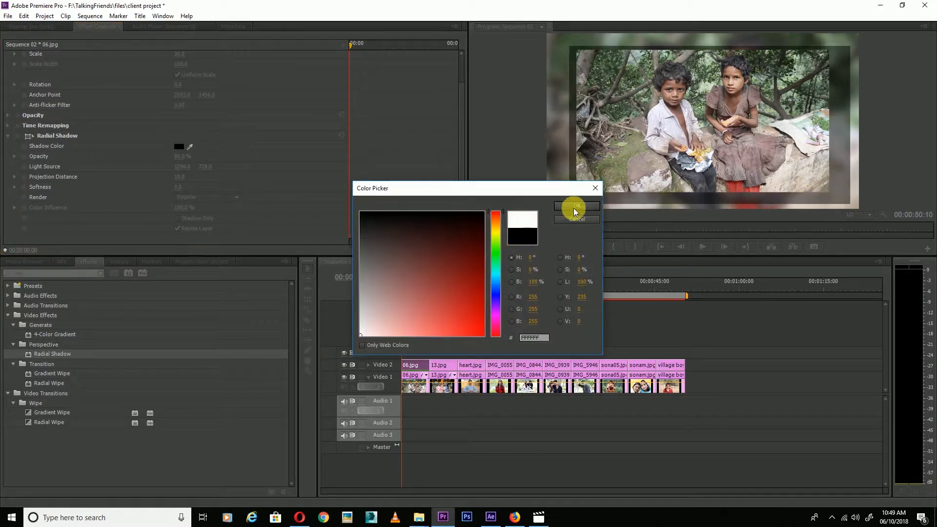
click(575, 206)
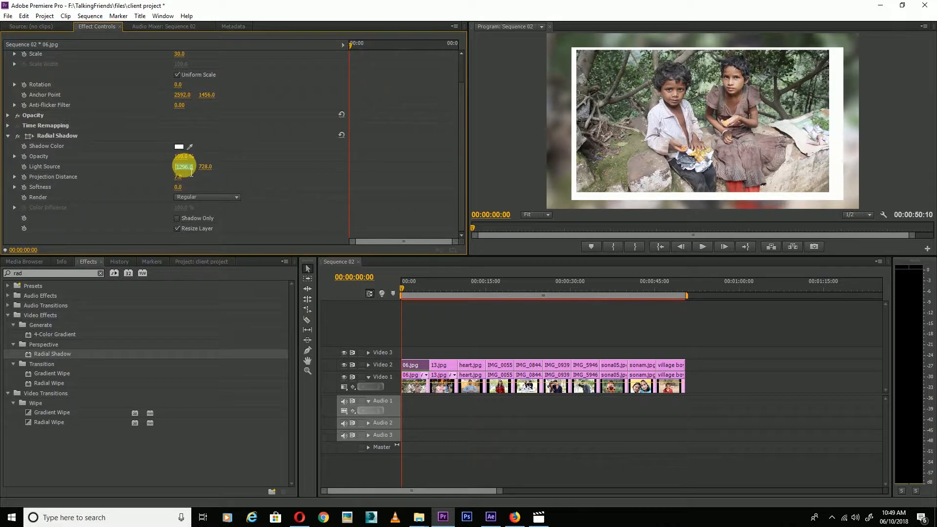
text(2000)
click(206, 166)
text(1200)
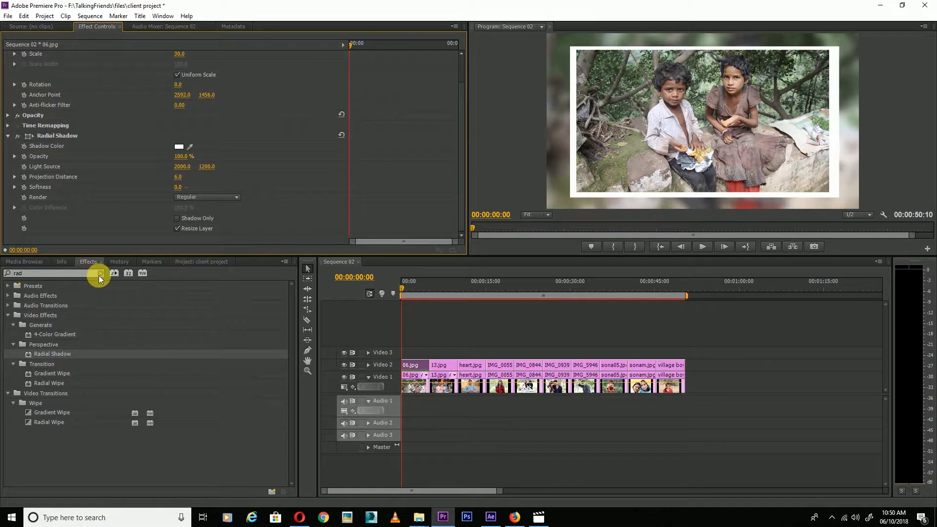
Add Drop Shadow from a 'sha' search and scrub to check the later bordered photos.
click(99, 274)
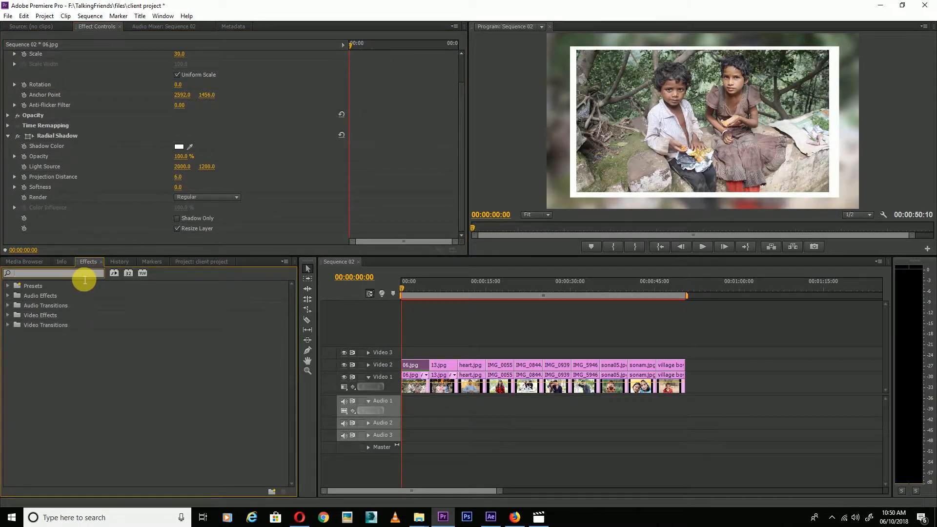
text(shad)
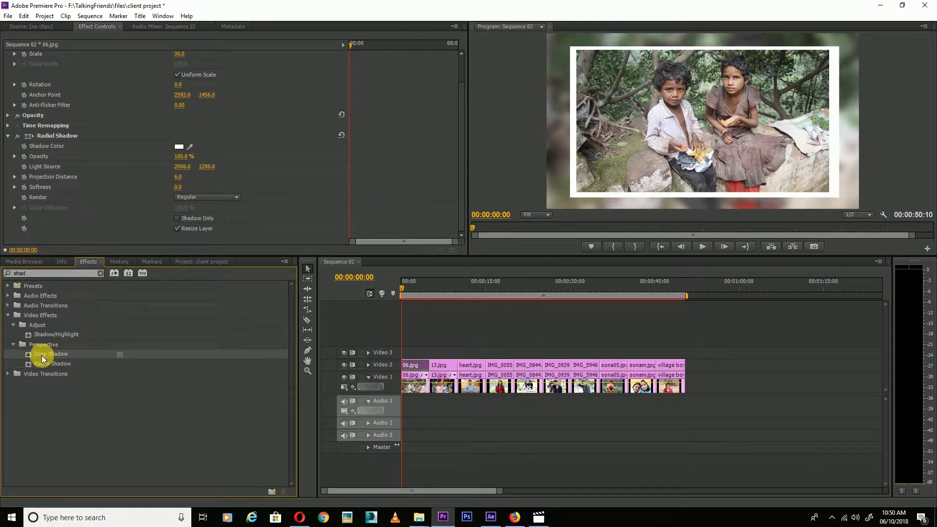
drag(50, 354, 409, 365)
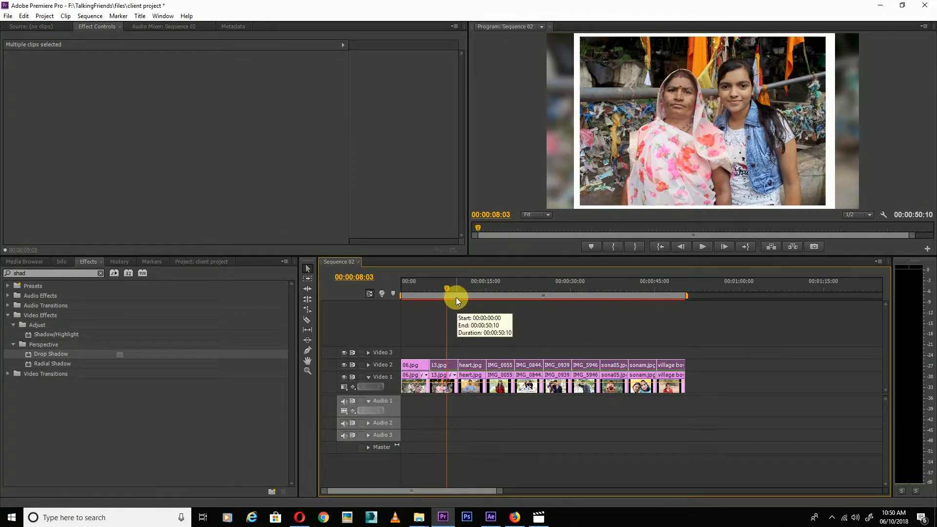
drag(457, 296, 544, 295)
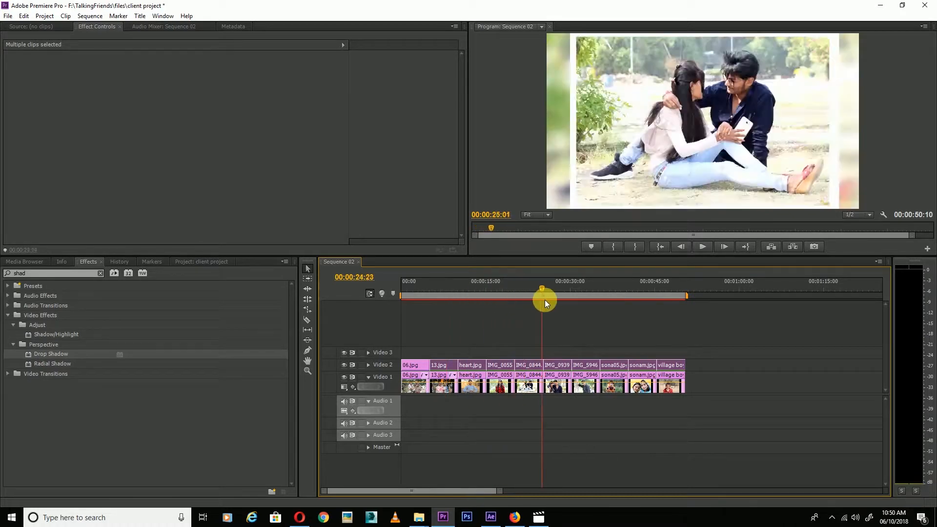
click(440, 365)
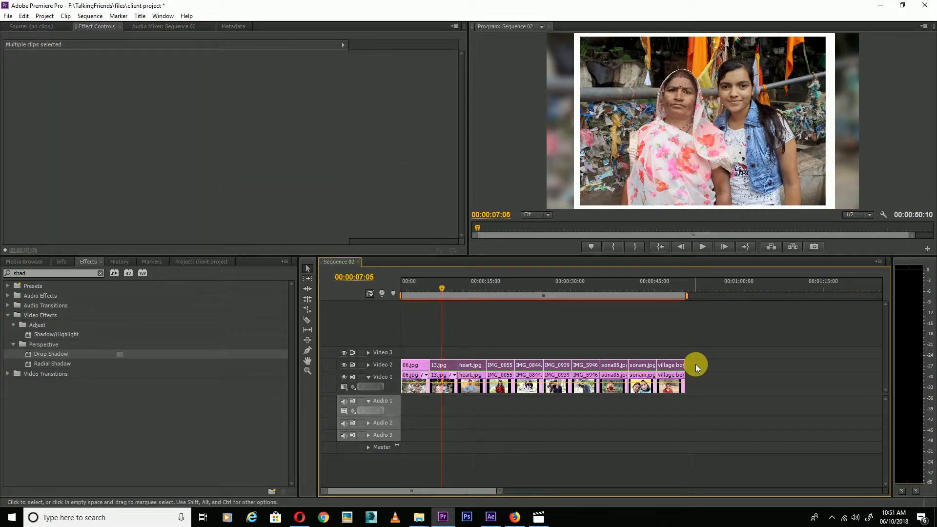
Save and set the 06.jpg clip's starting Scale to 15.
key(ctrl+s)
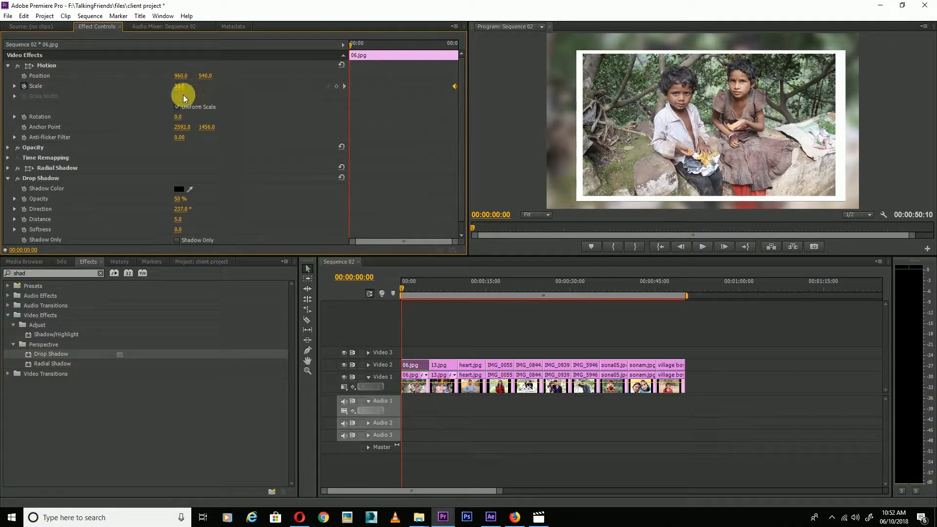
double_click(180, 86)
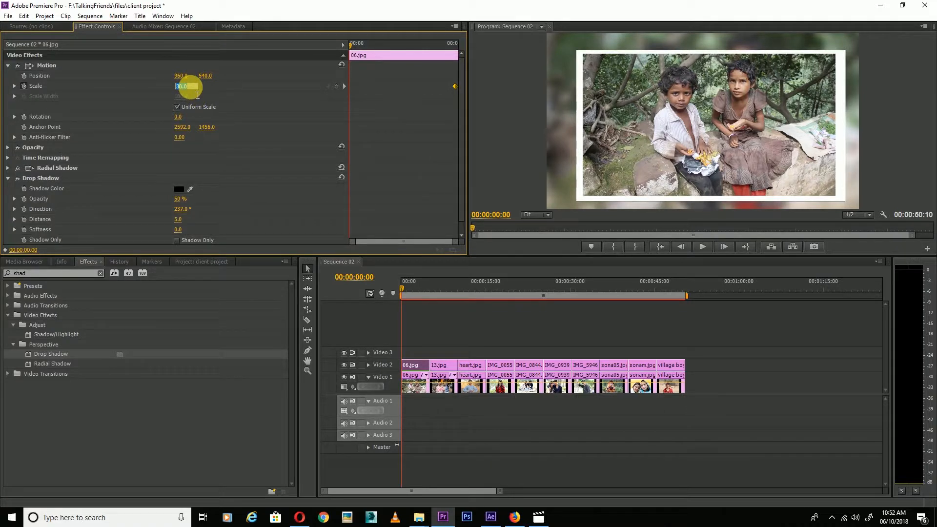
text(15)
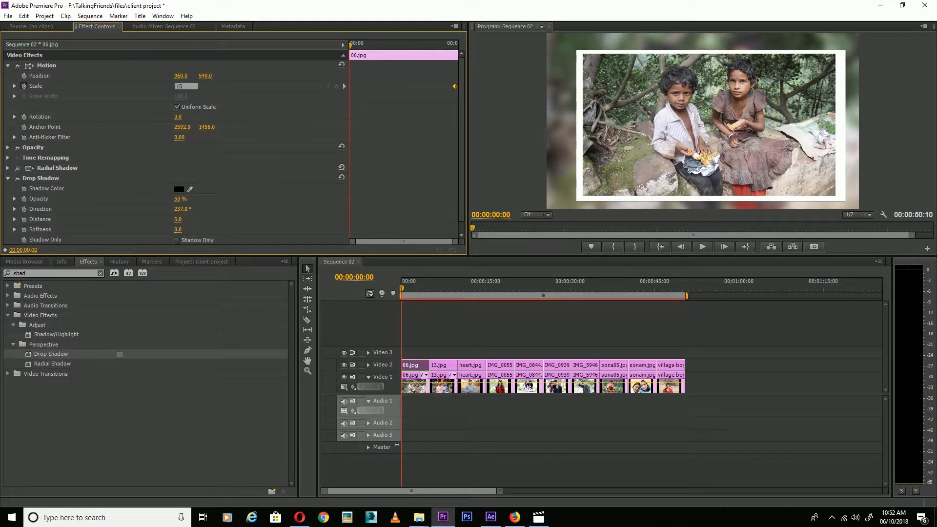
click(186, 86)
text(20)
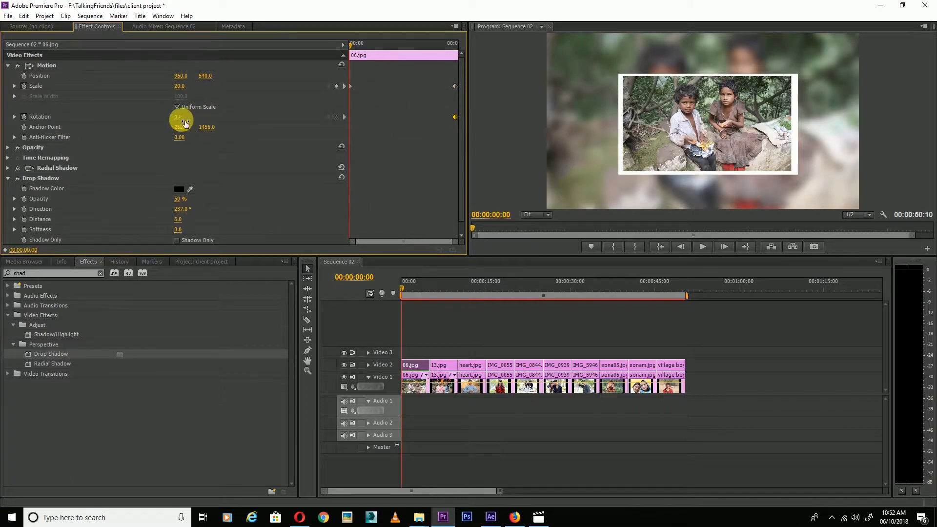
Set Rotation to -20 and apply Ease In to the end keyframes.
drag(179, 117, 179, 125)
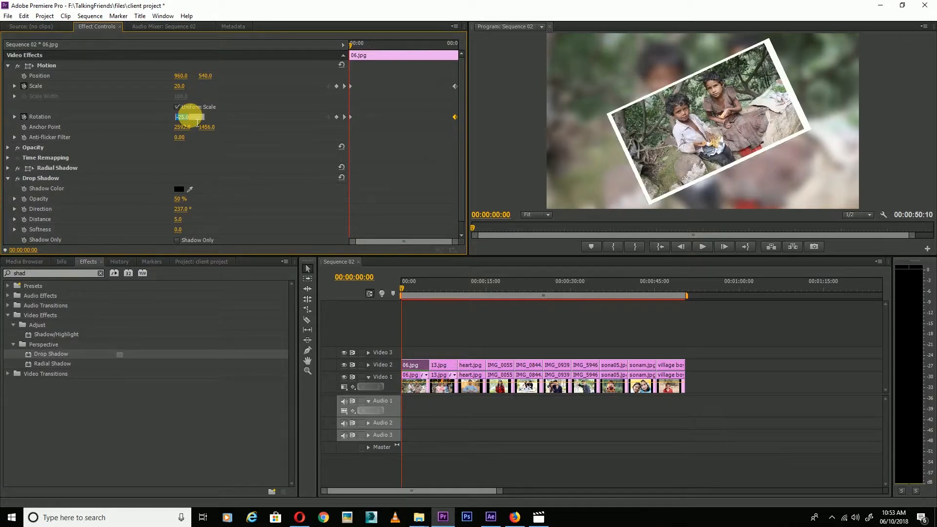
text(-20)
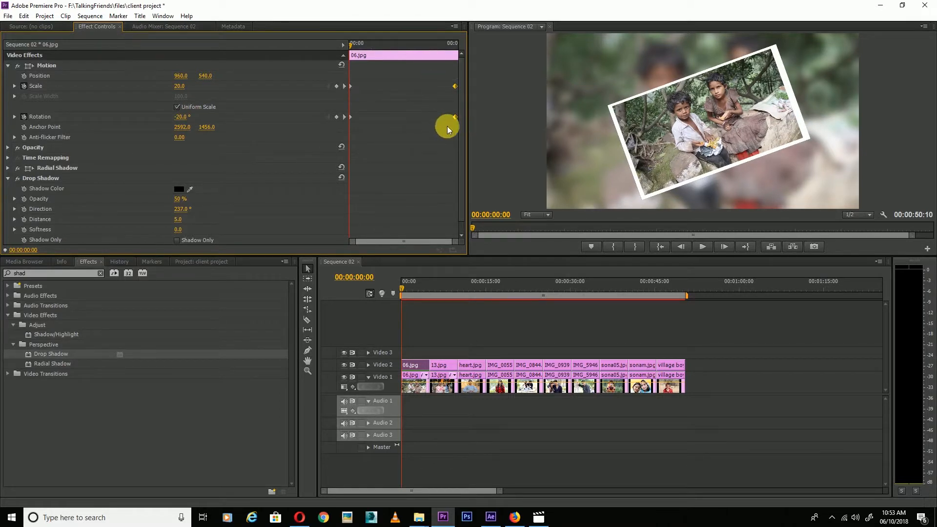
right_click(447, 129)
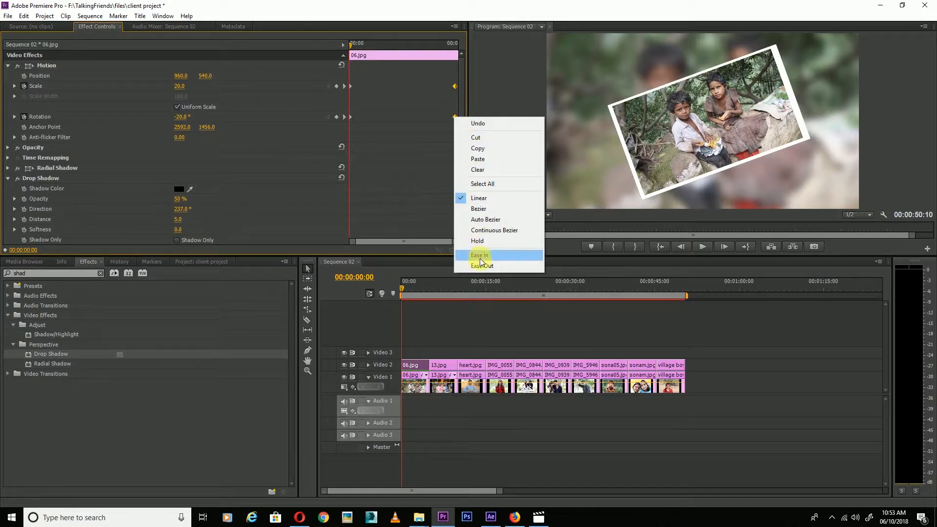
click(480, 255)
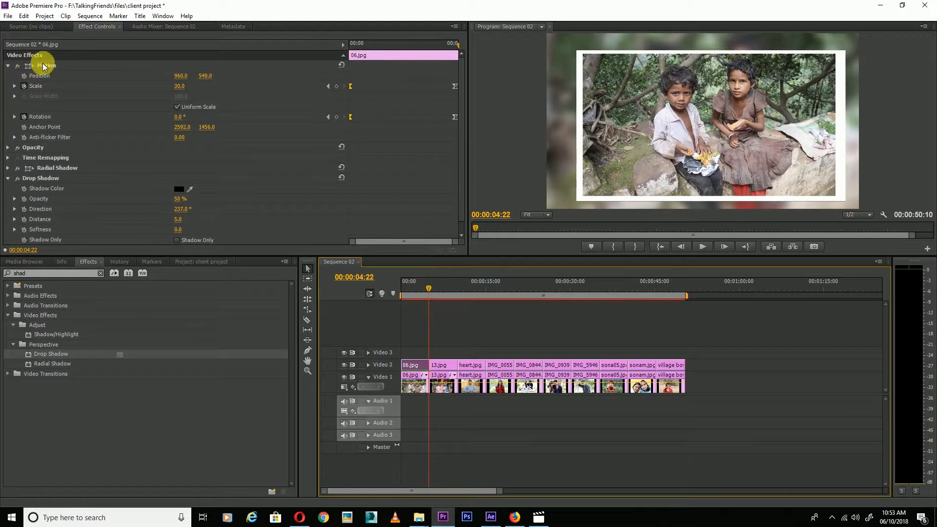
Apply 06.jpg's tilt animation to 13.jpg and later photos, then scrub to verify.
click(46, 65)
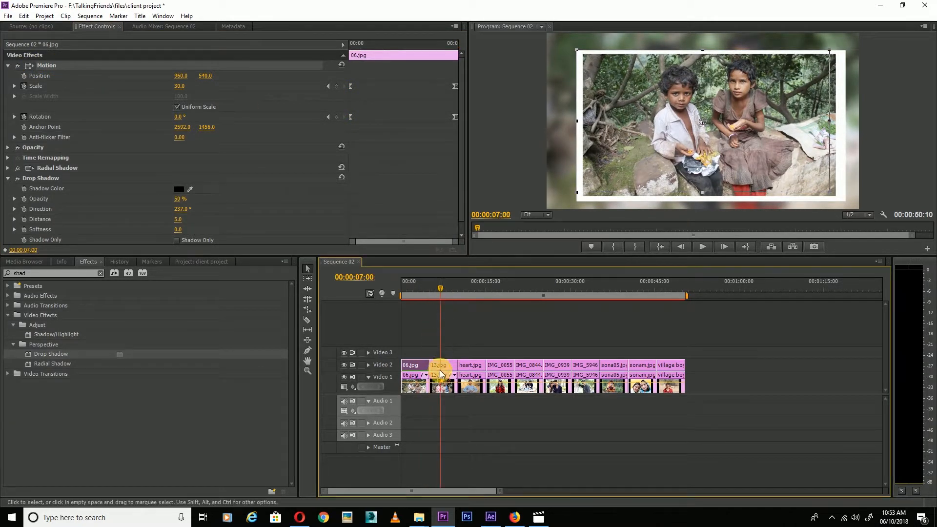
click(440, 365)
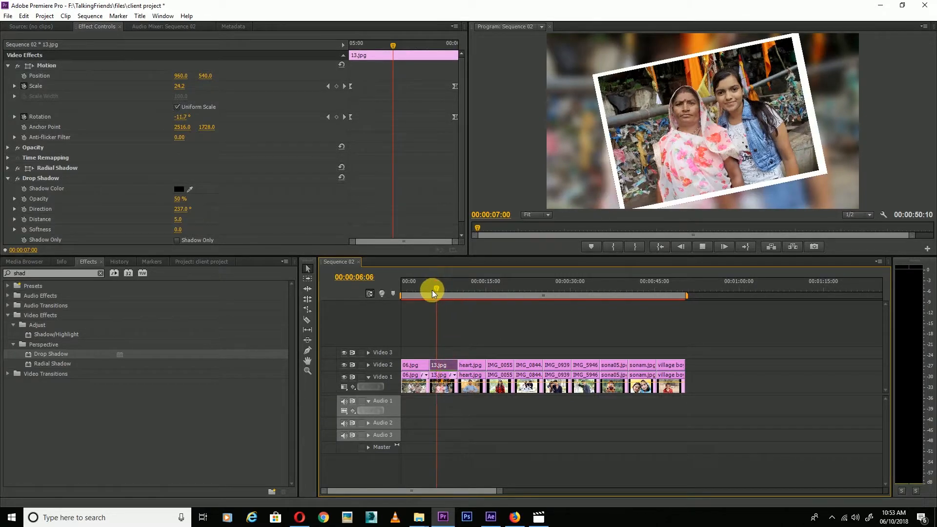
drag(432, 293, 427, 293)
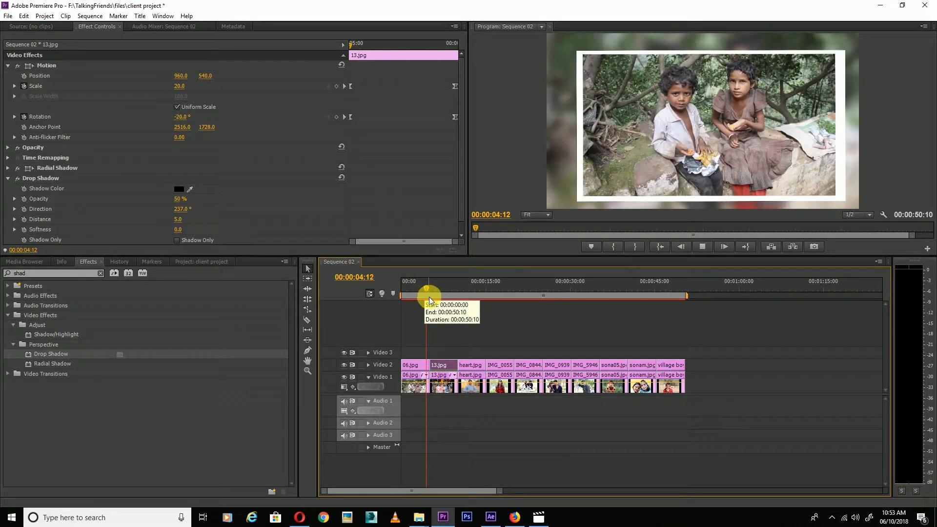
drag(426, 297, 431, 297)
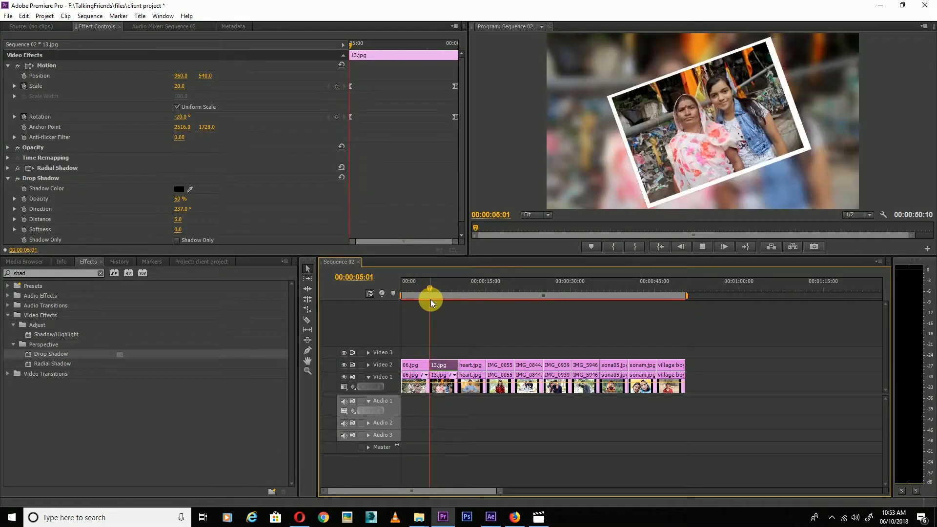
drag(430, 287, 441, 288)
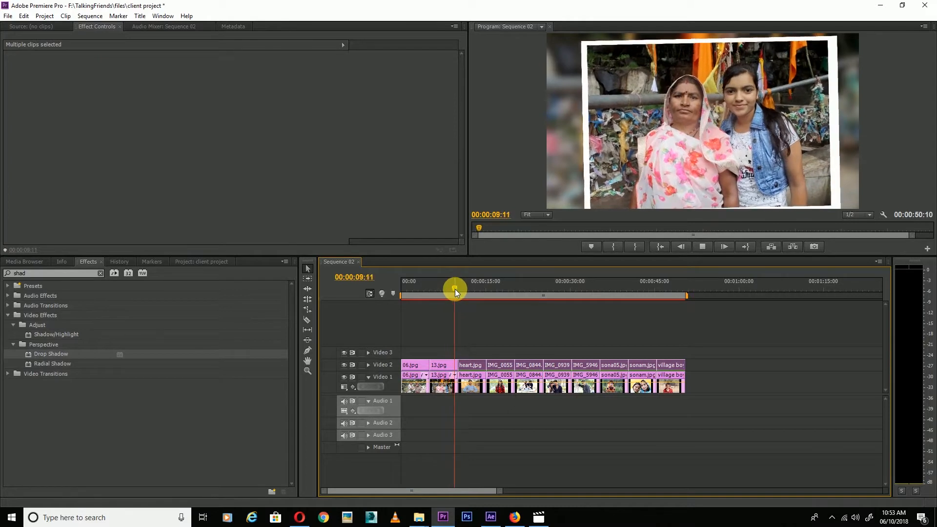
drag(454, 289, 466, 289)
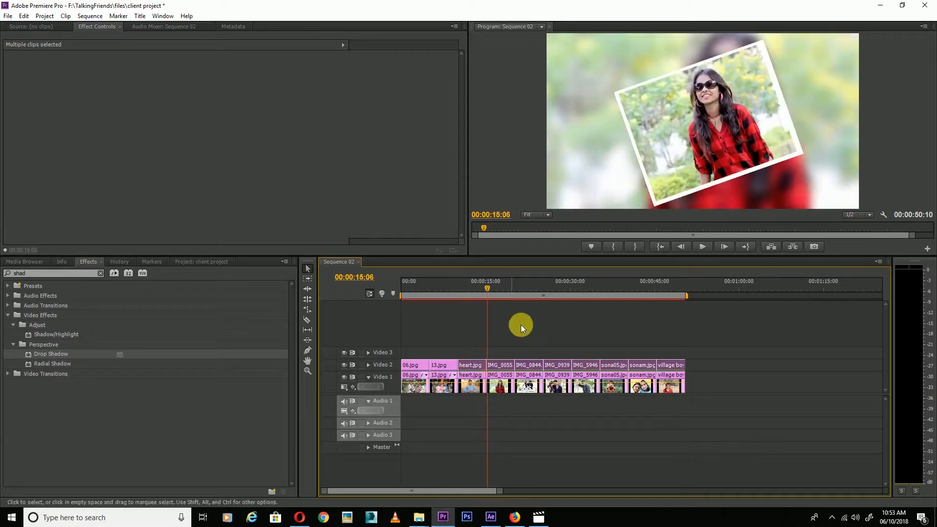
drag(521, 327, 461, 297)
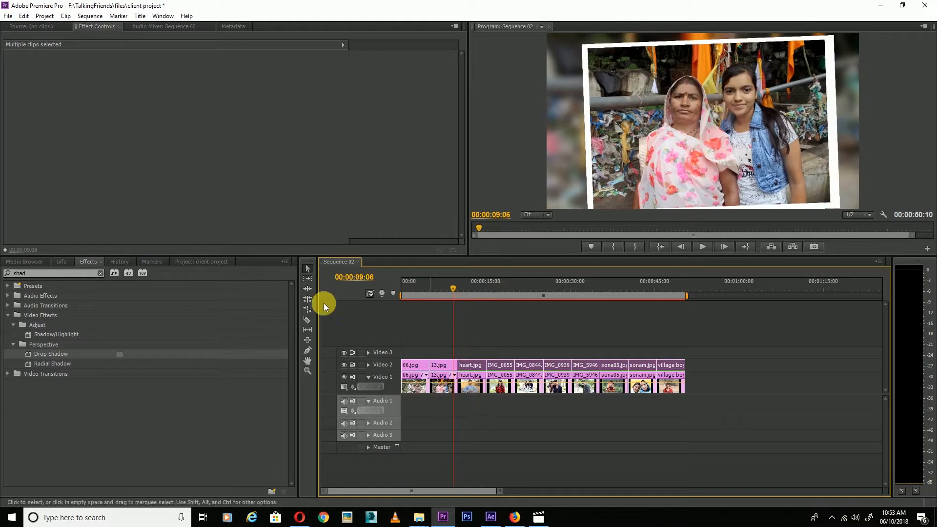
Place the Slide > Push transition between the first two photos and preview it.
click(101, 273)
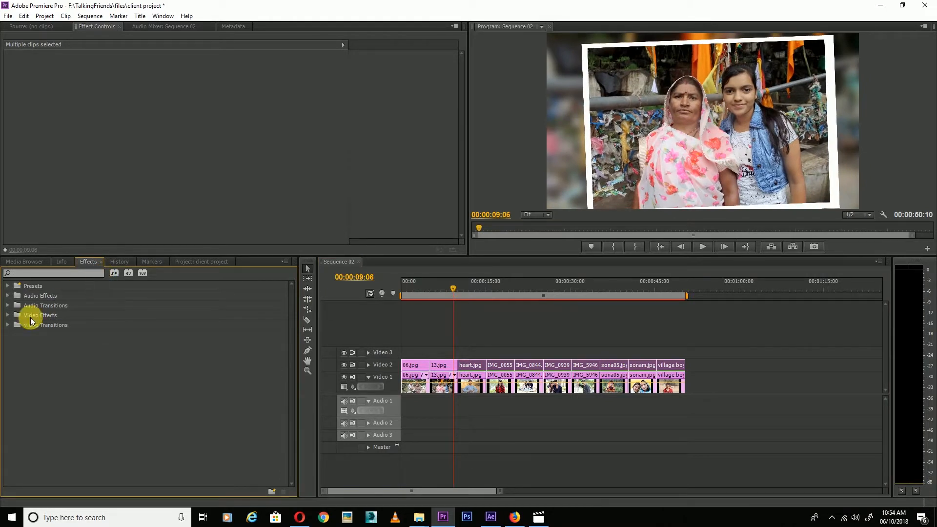
click(7, 325)
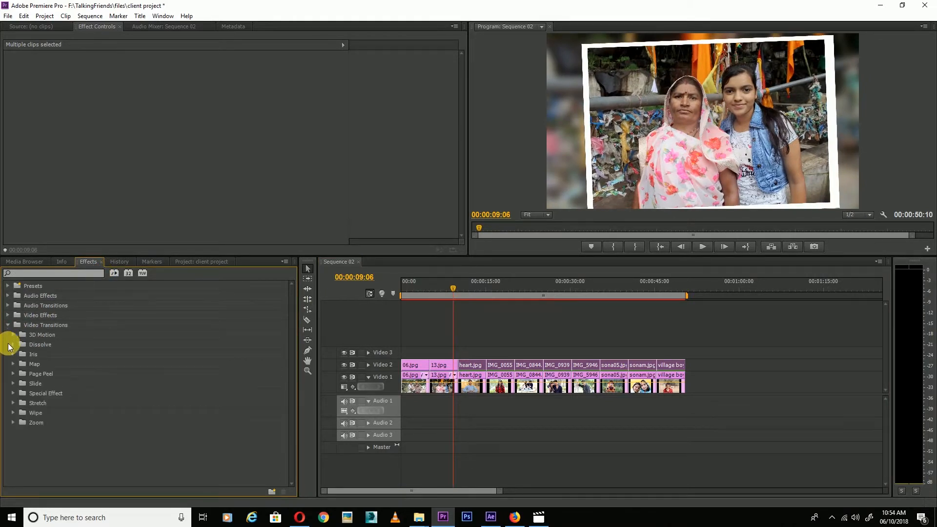
click(13, 326)
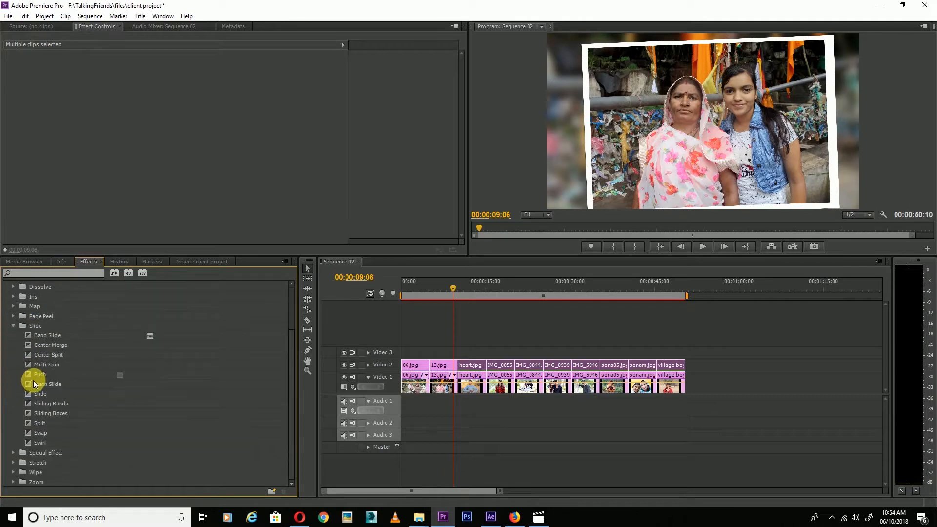
drag(40, 375, 421, 374)
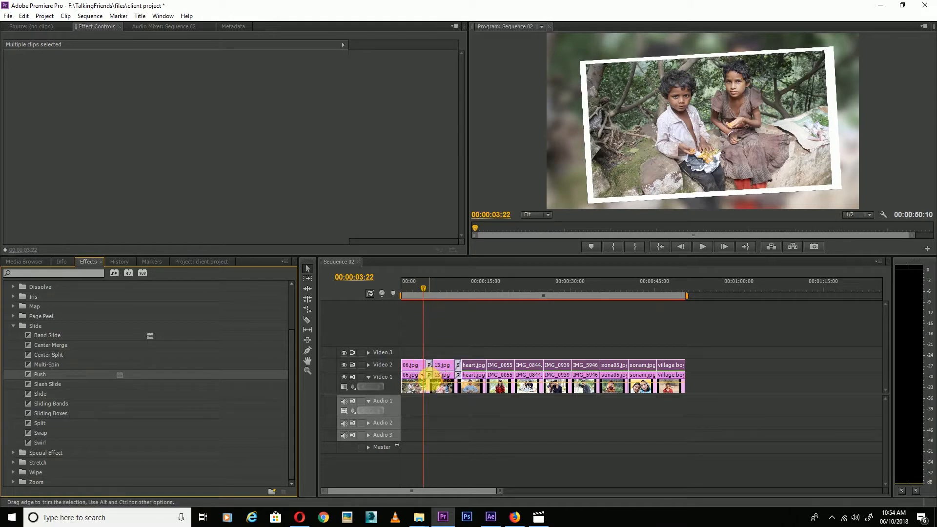
click(703, 246)
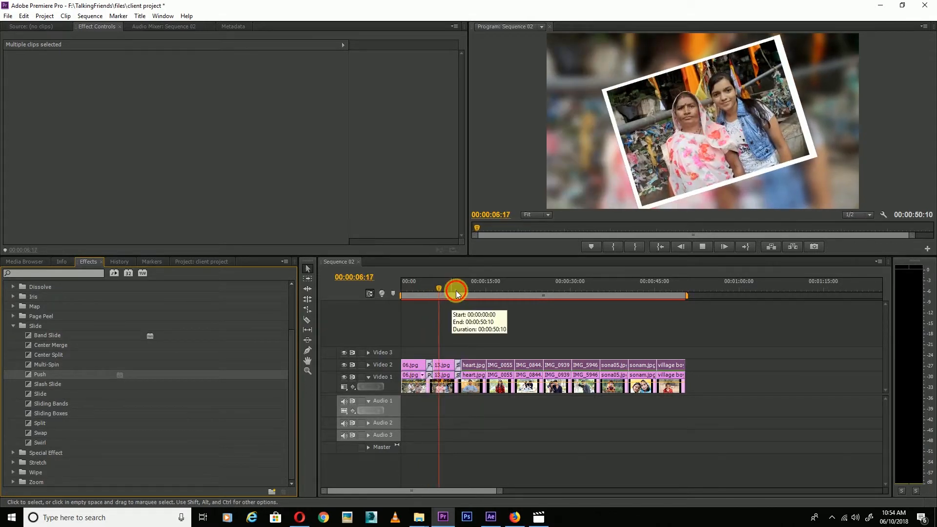
drag(455, 293, 454, 309)
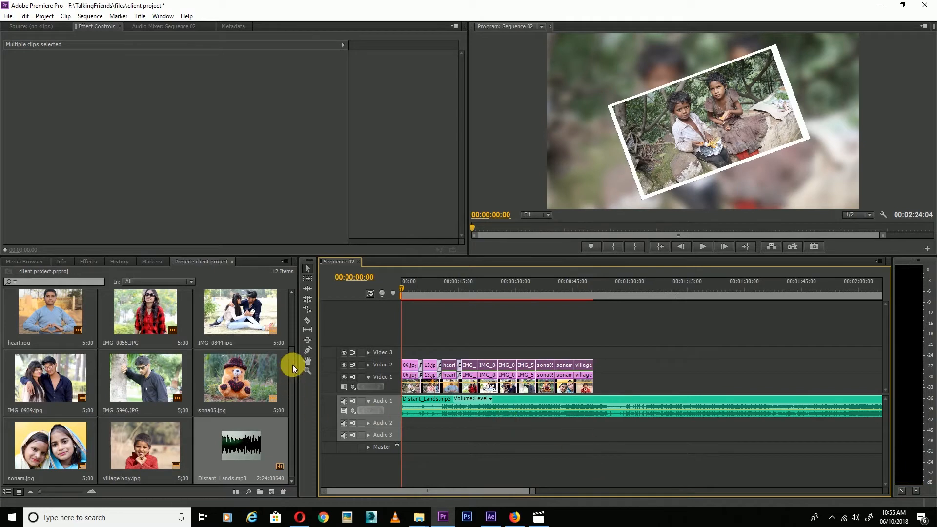
mouse_move(597, 409)
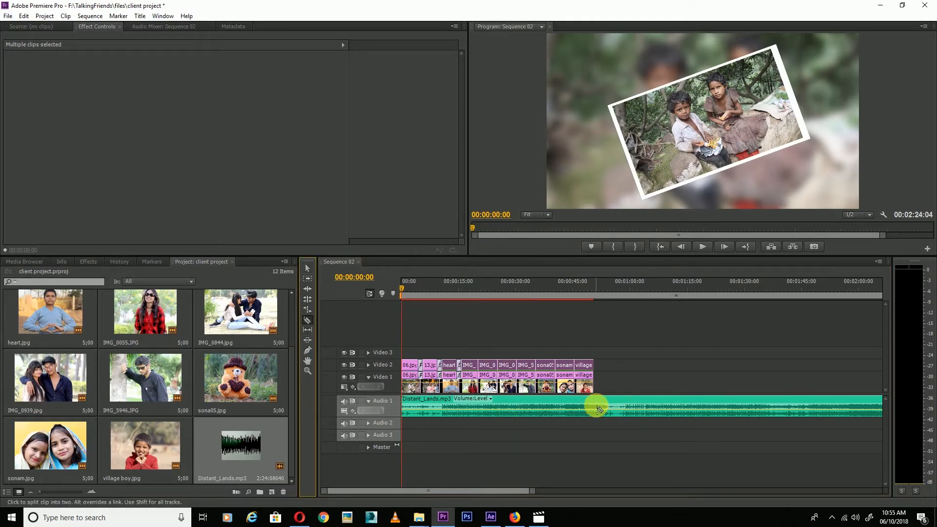
Cut Distant_Lands.mp3 at the last photo's end, delete the leftover, and play it back.
click(598, 408)
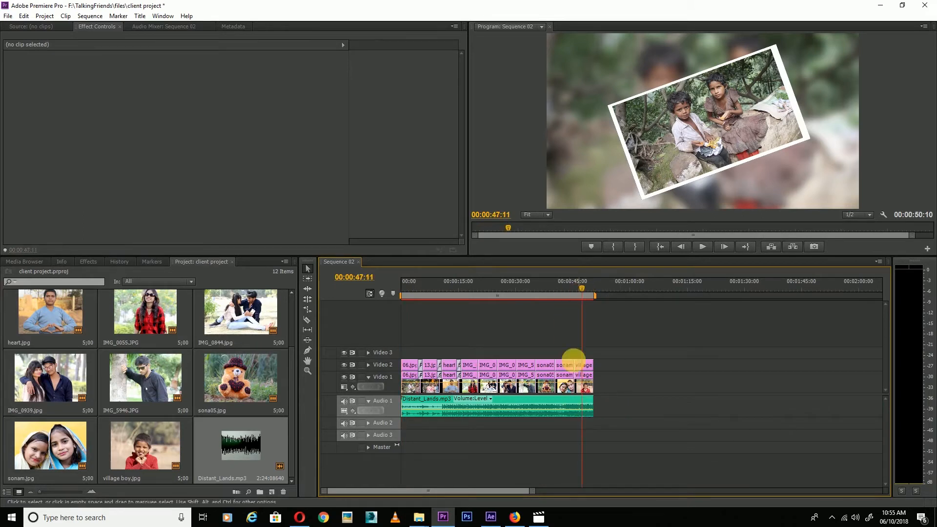
click(496, 406)
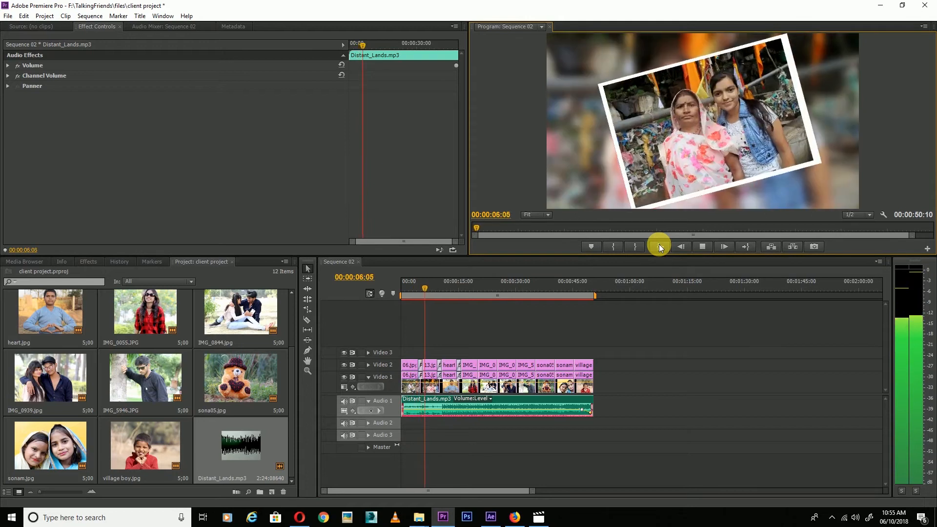
click(722, 246)
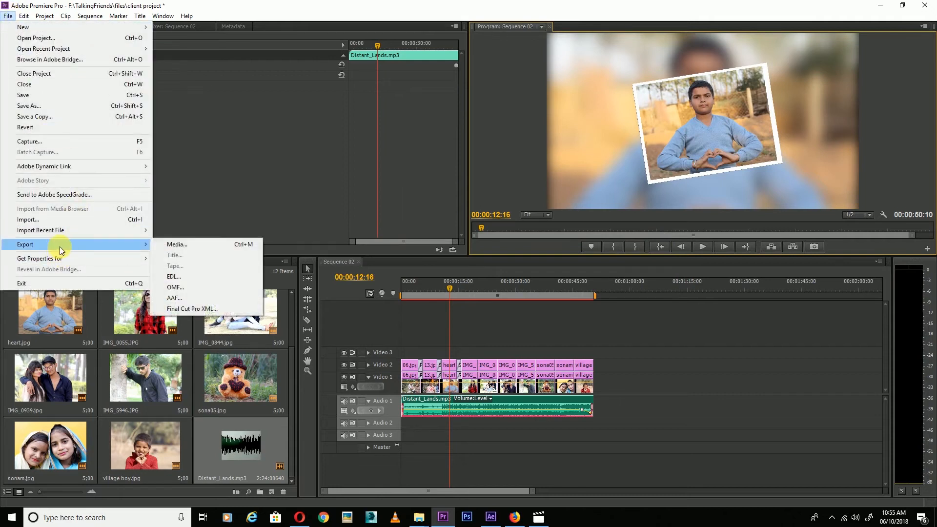
Open Export Settings for Sequence 02 via File > Export > Media.
click(177, 244)
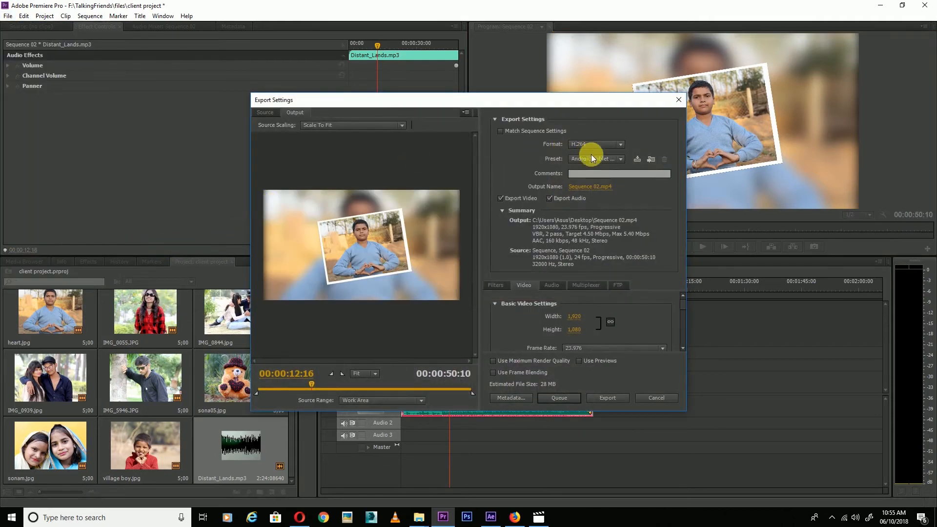